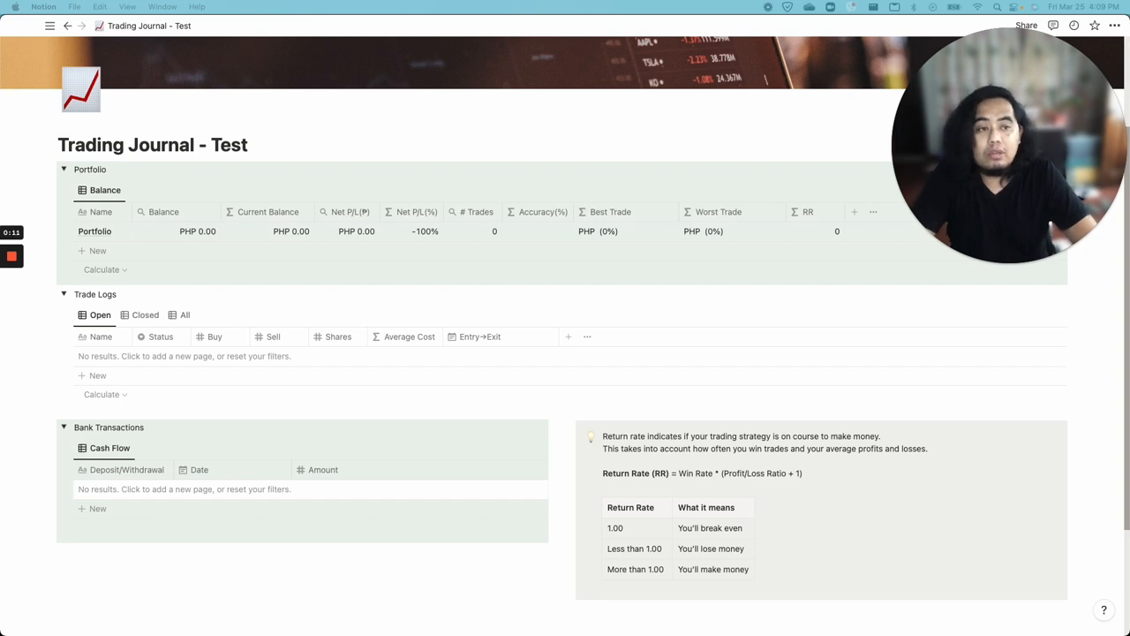
mouse_move(467, 537)
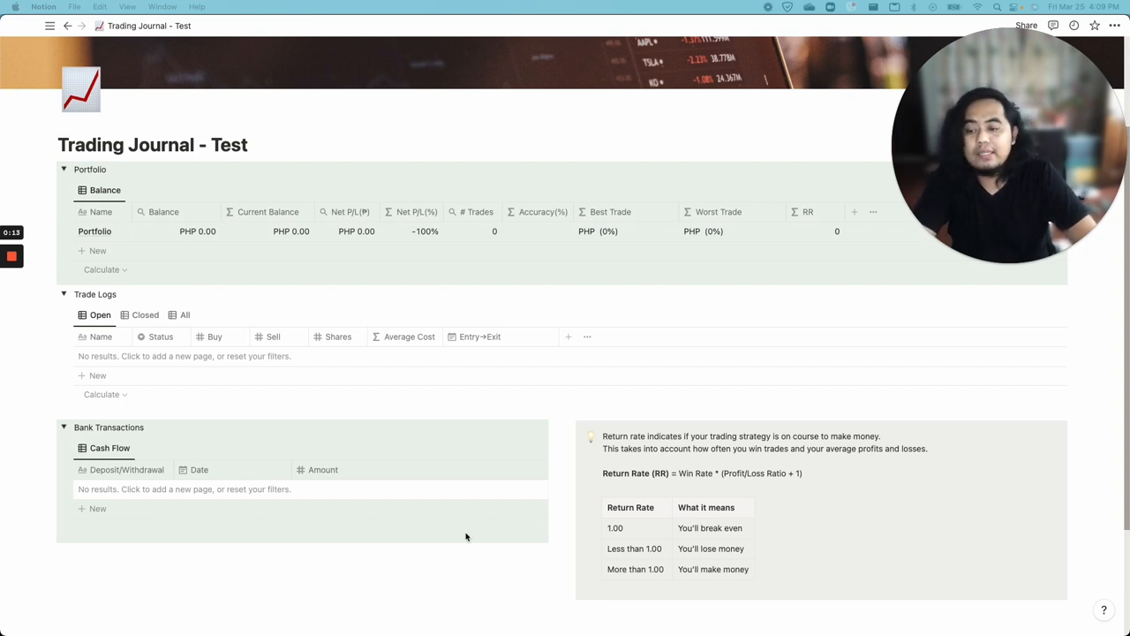
mouse_move(92, 508)
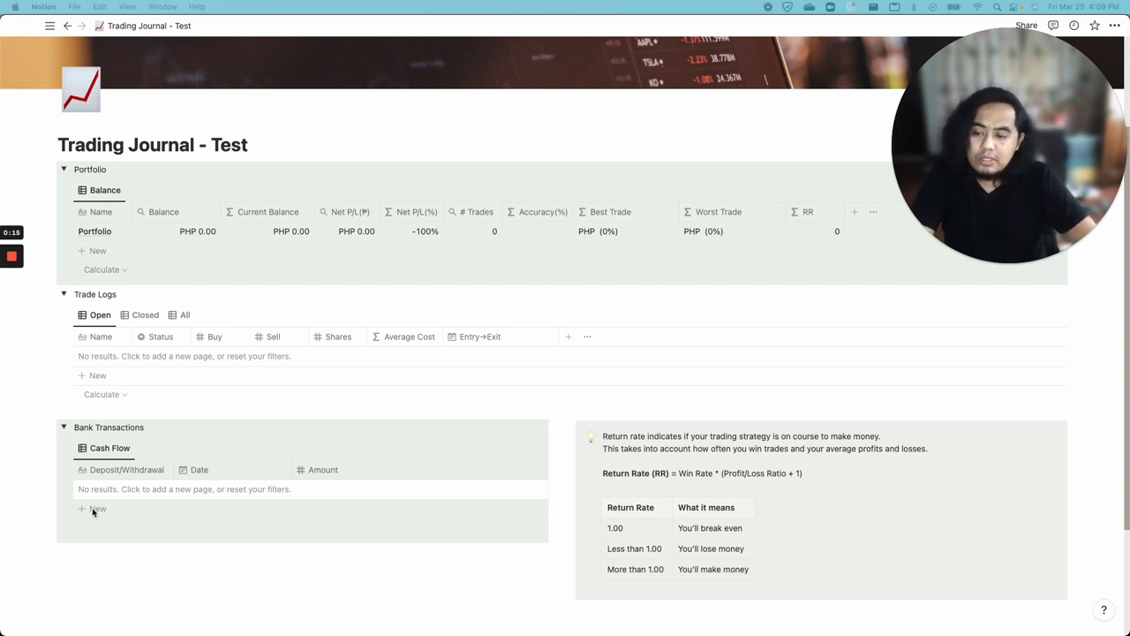
mouse_move(97, 510)
text(Deposit)
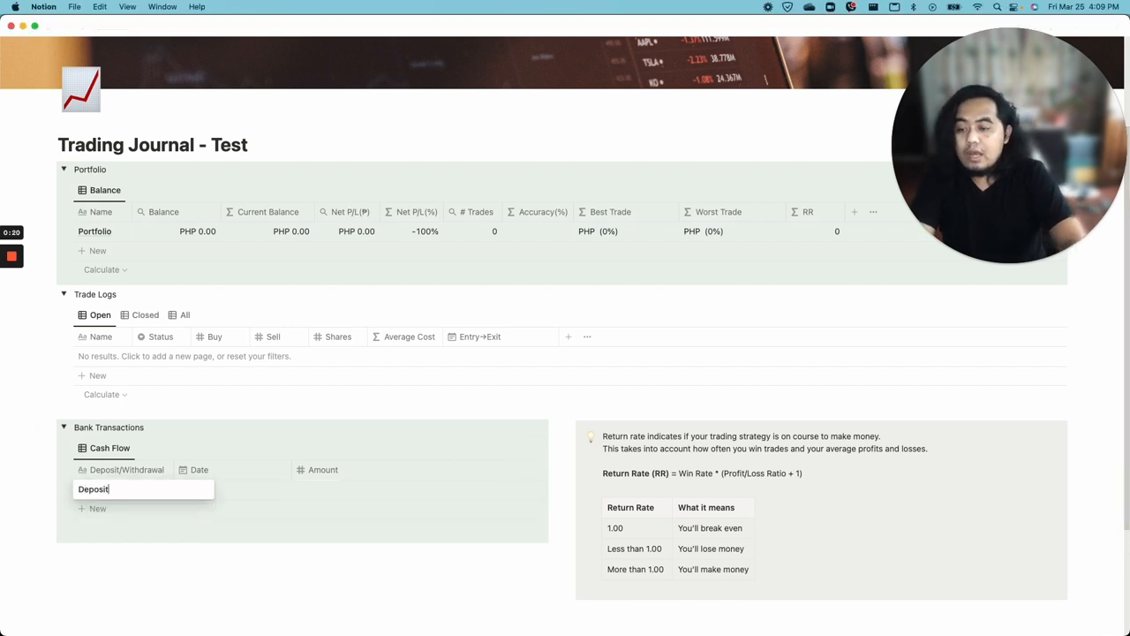
Step: Choose Deposit as the cash-flow transaction type for the PHP 1,000,000 entry
click(211, 469)
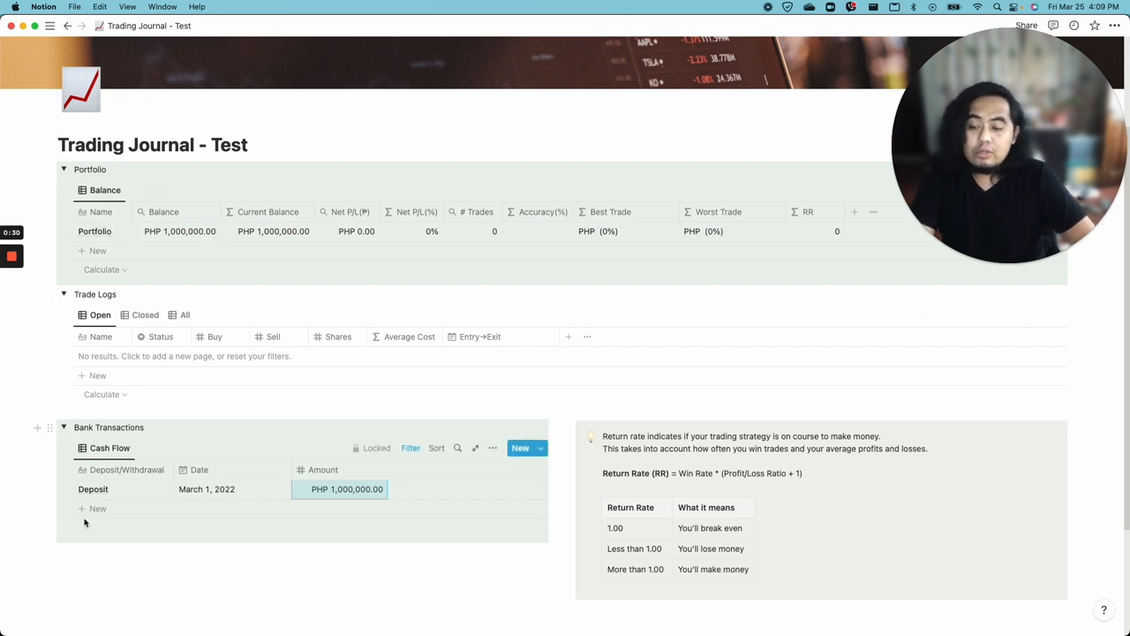
mouse_move(353, 512)
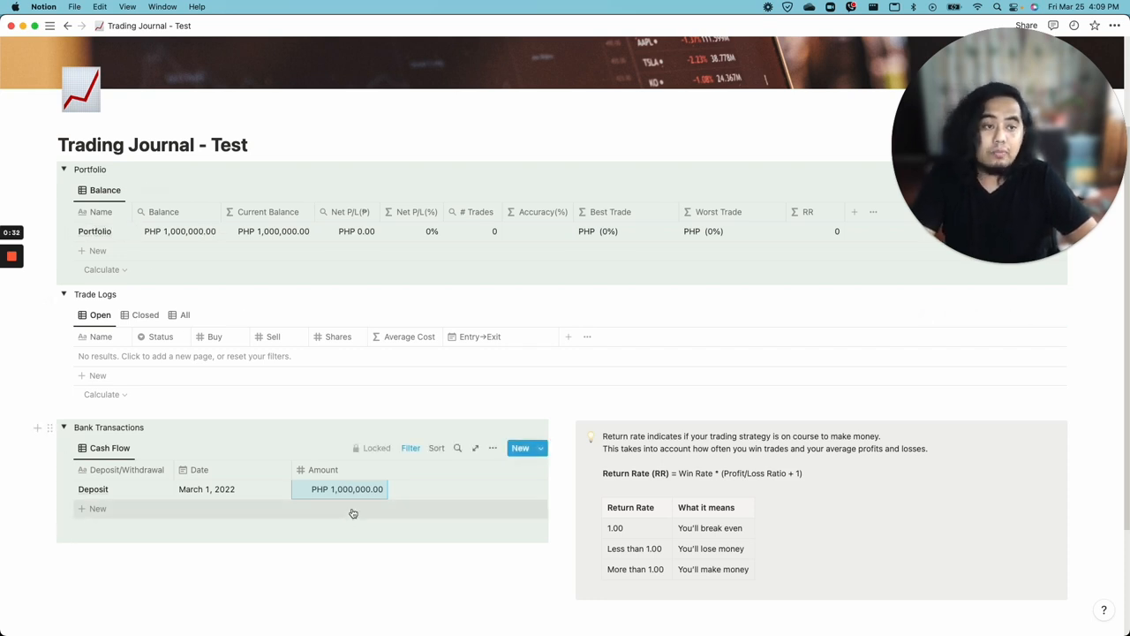
mouse_move(334, 494)
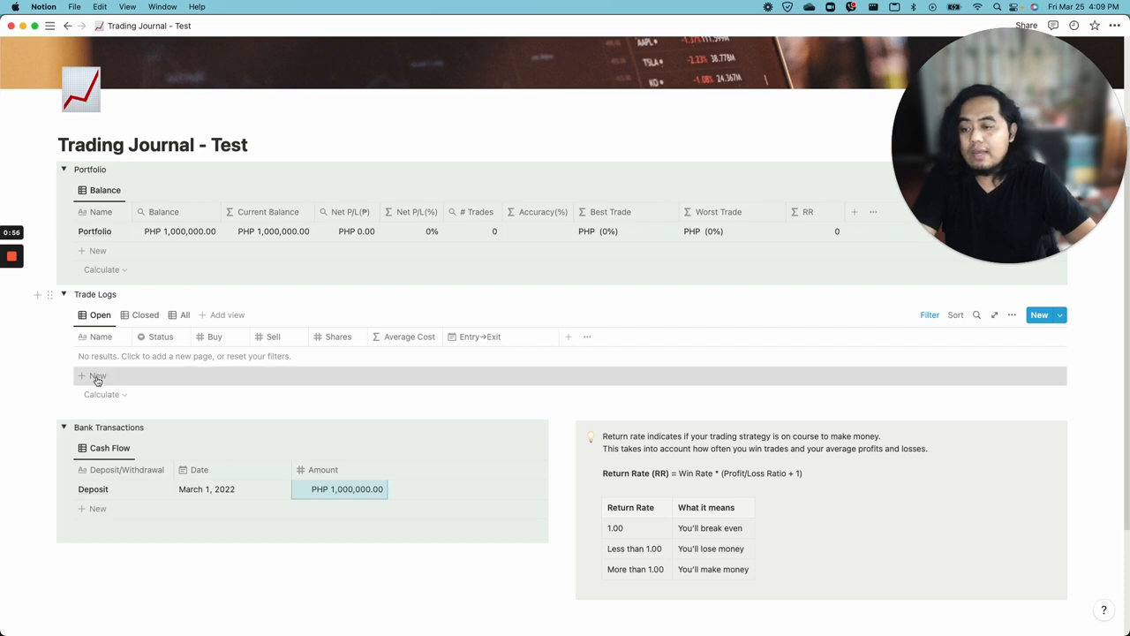
Step: Add a new ACEN trade row to the Trade Logs
click(99, 374)
text(ACEN)
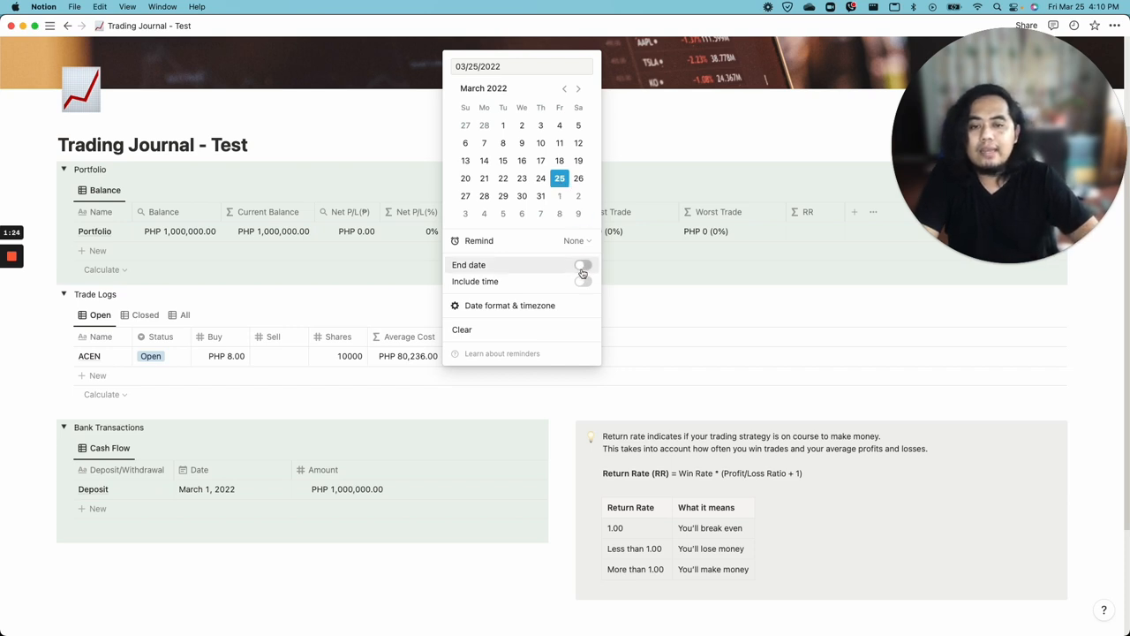
Step: Give ACEN an exit date of March 31, 2022 and fill in its sell price
click(583, 265)
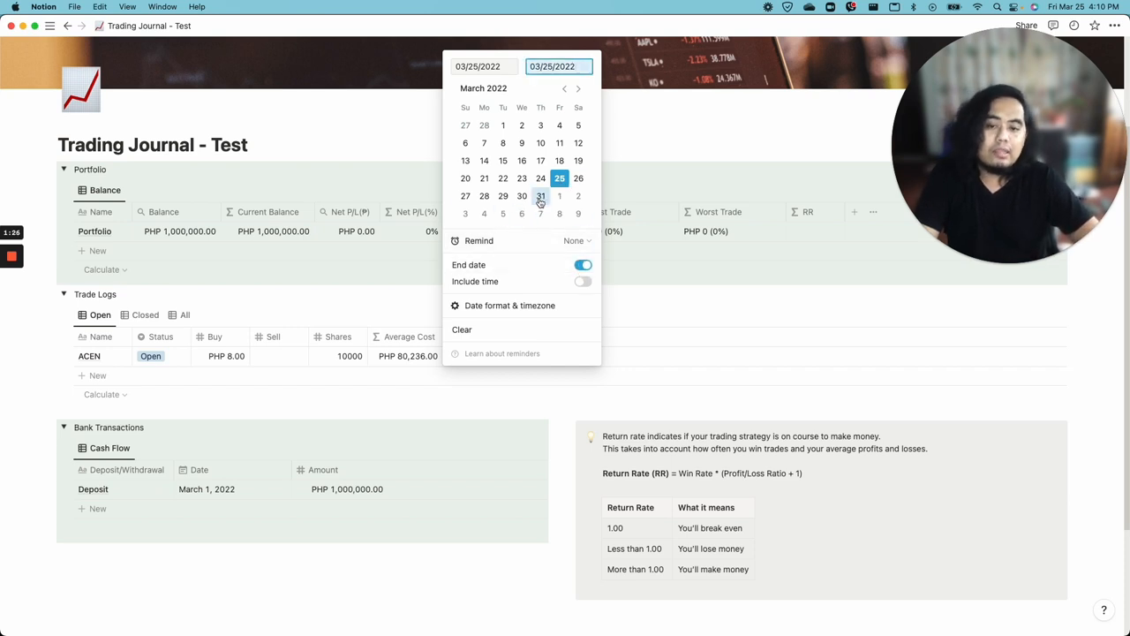
click(540, 194)
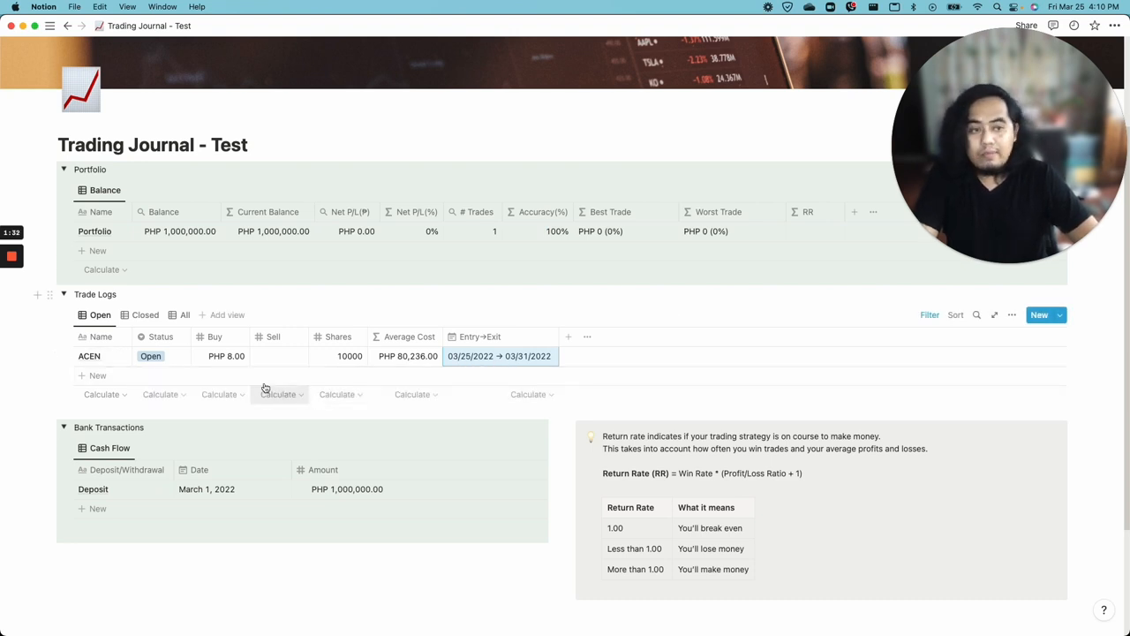
click(279, 357)
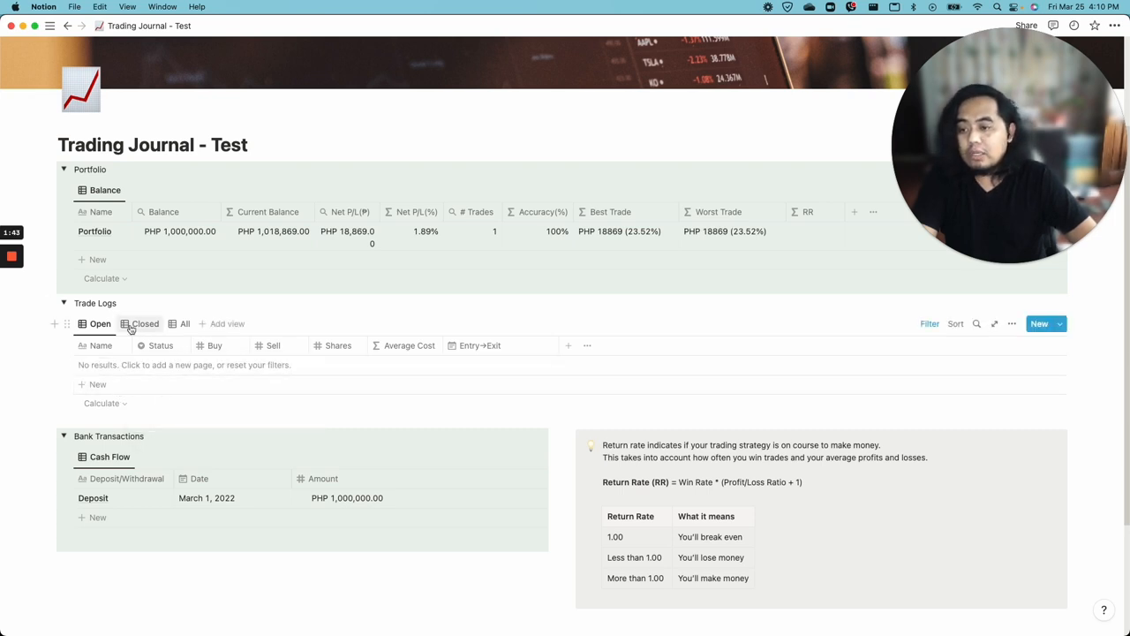
Step: Switch the Trade Logs to the Closed view listing the finished ACEN trade
click(145, 323)
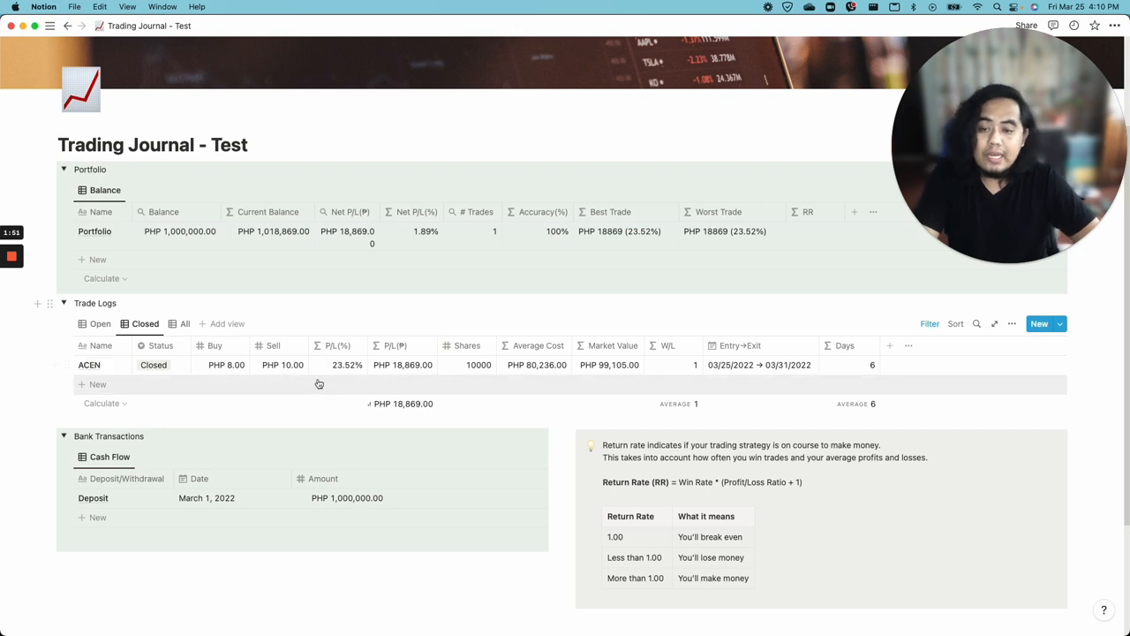
mouse_move(406, 379)
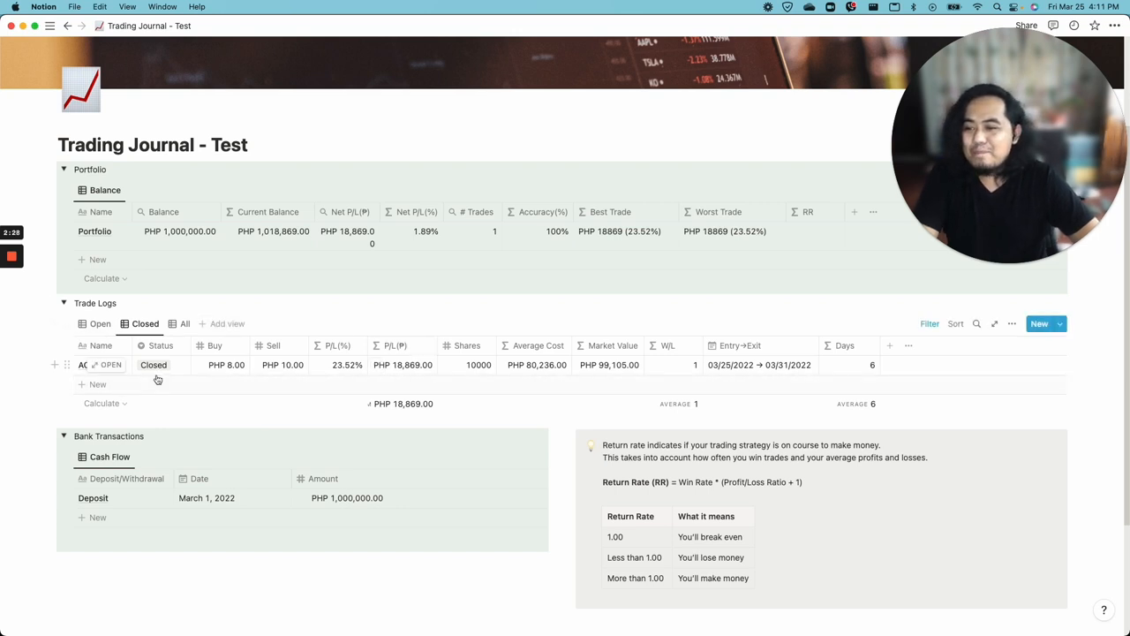
mouse_move(145, 374)
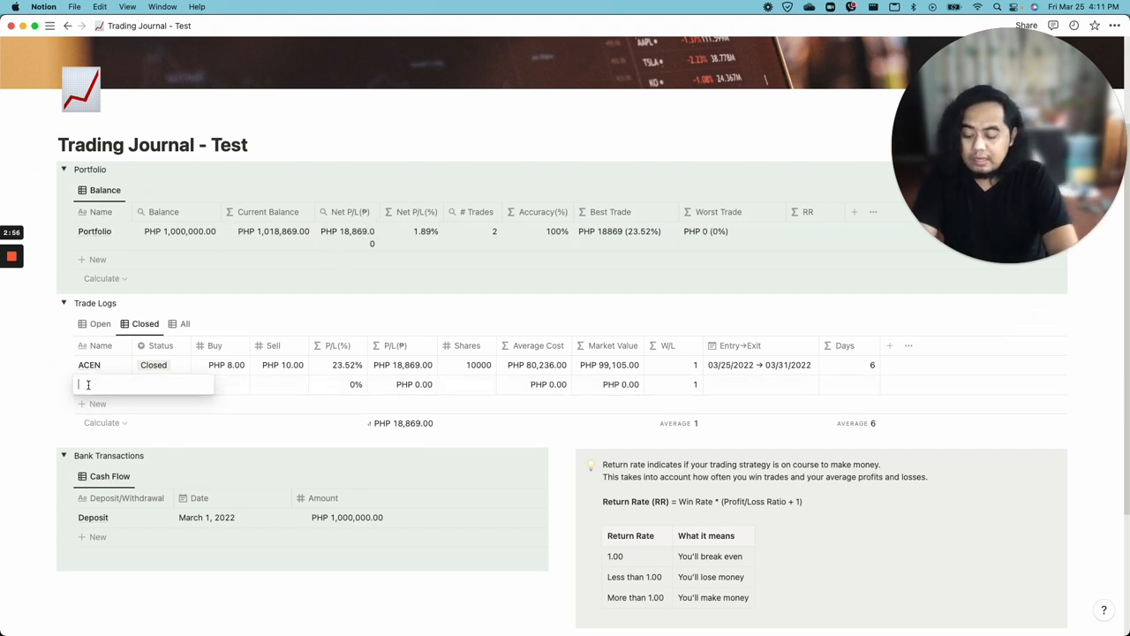
Step: Enter ANI with buy 5.50, sell 5.20 and 10000 shares as a closed trade
text(ANI)
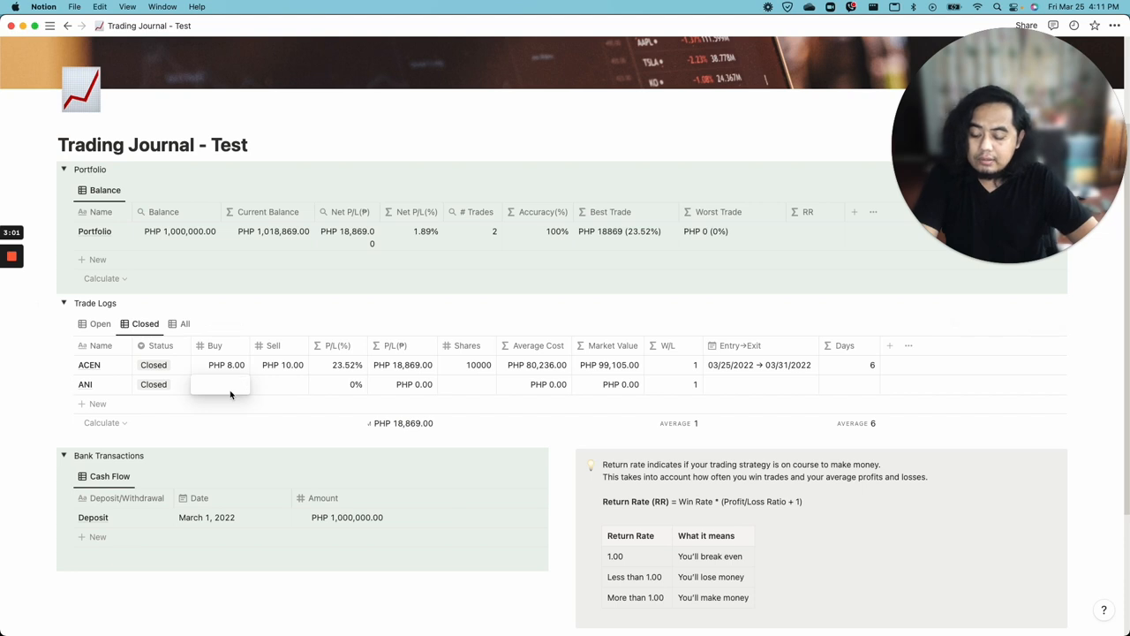
text(5.50)
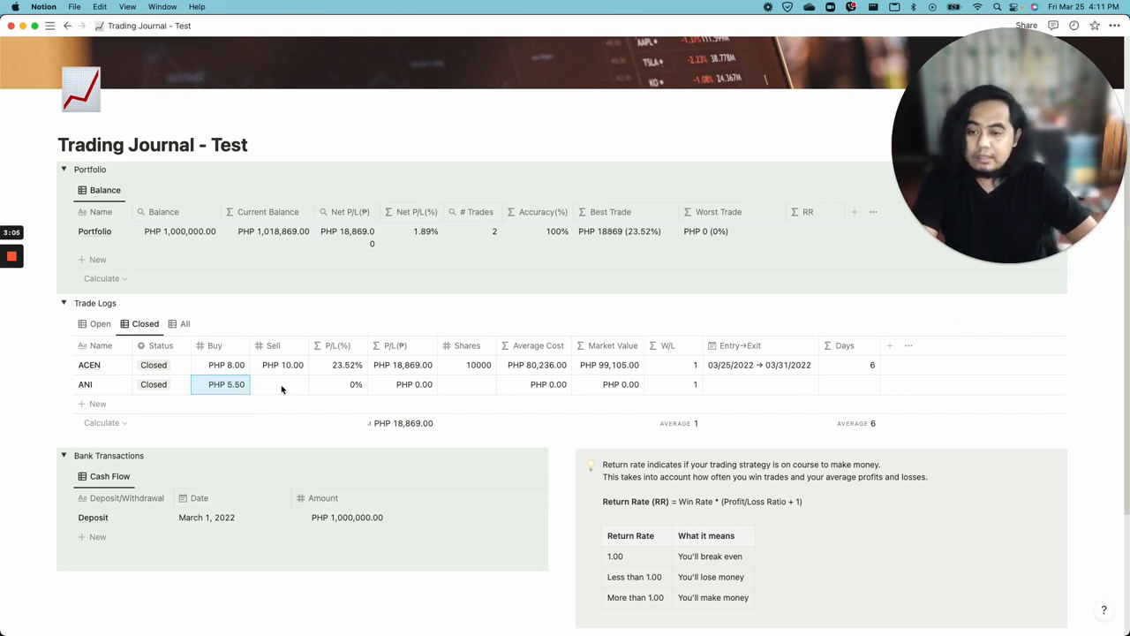
click(279, 385)
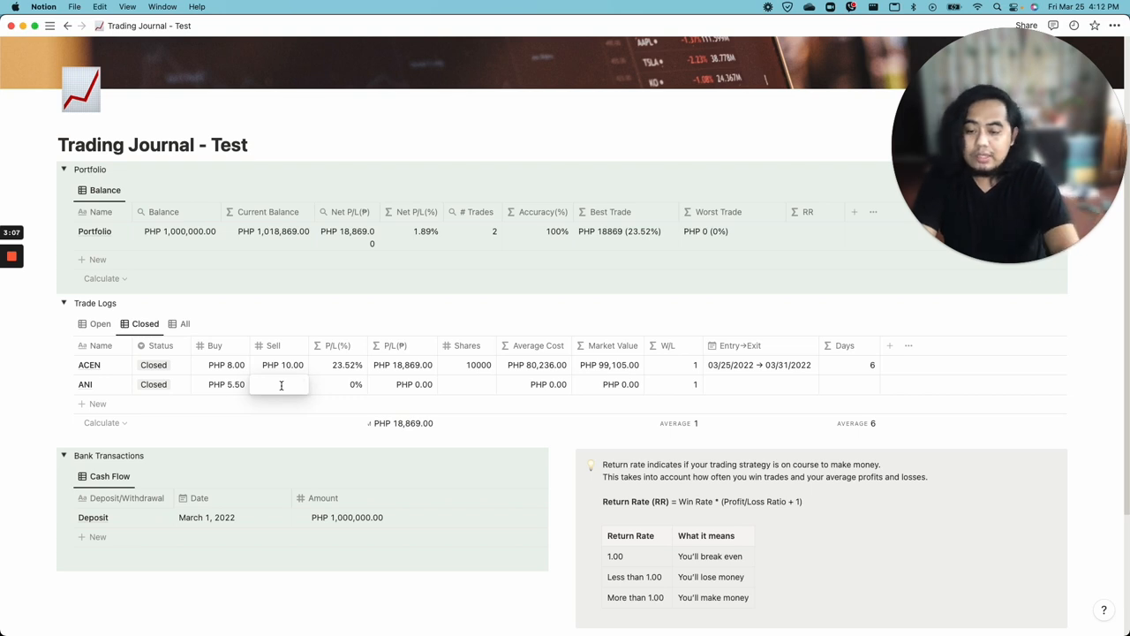
text(5.20)
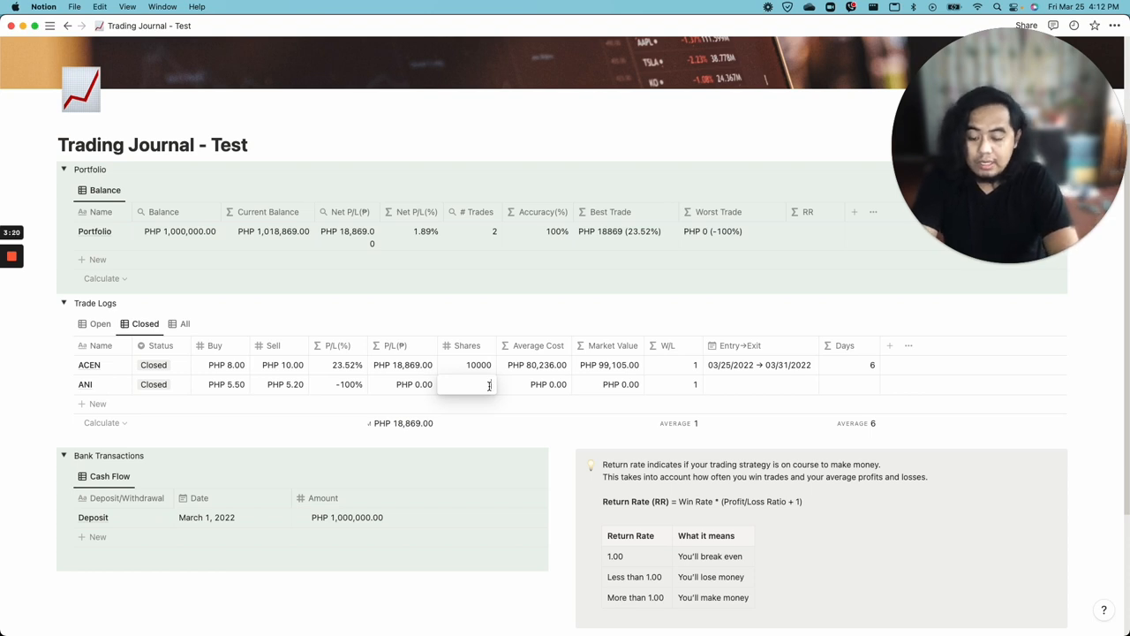
text(10000)
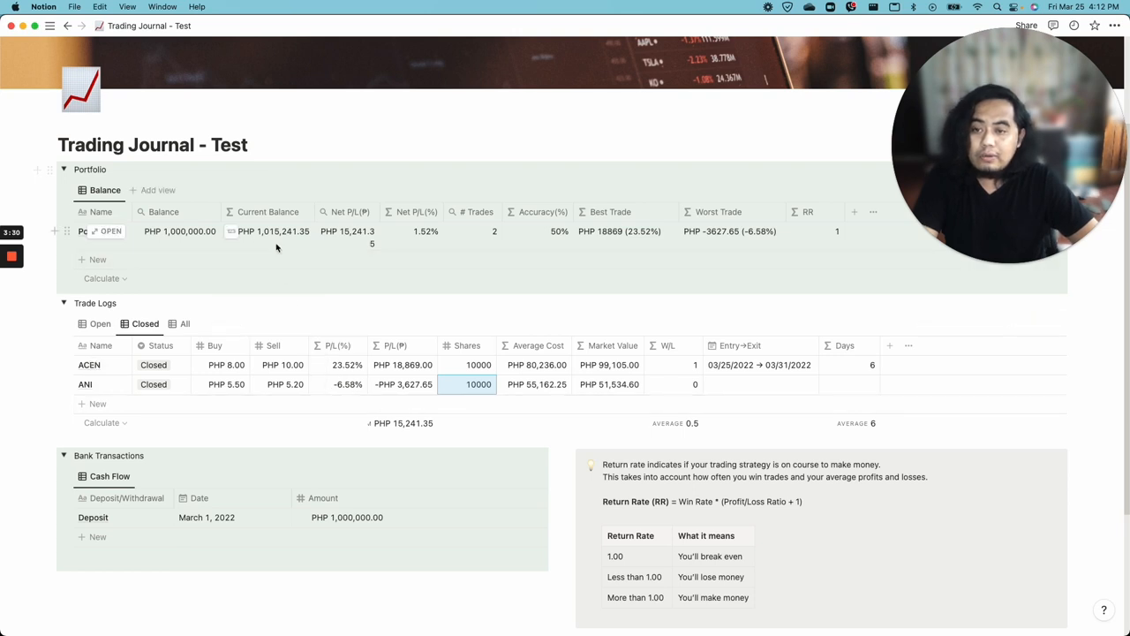
mouse_move(335, 258)
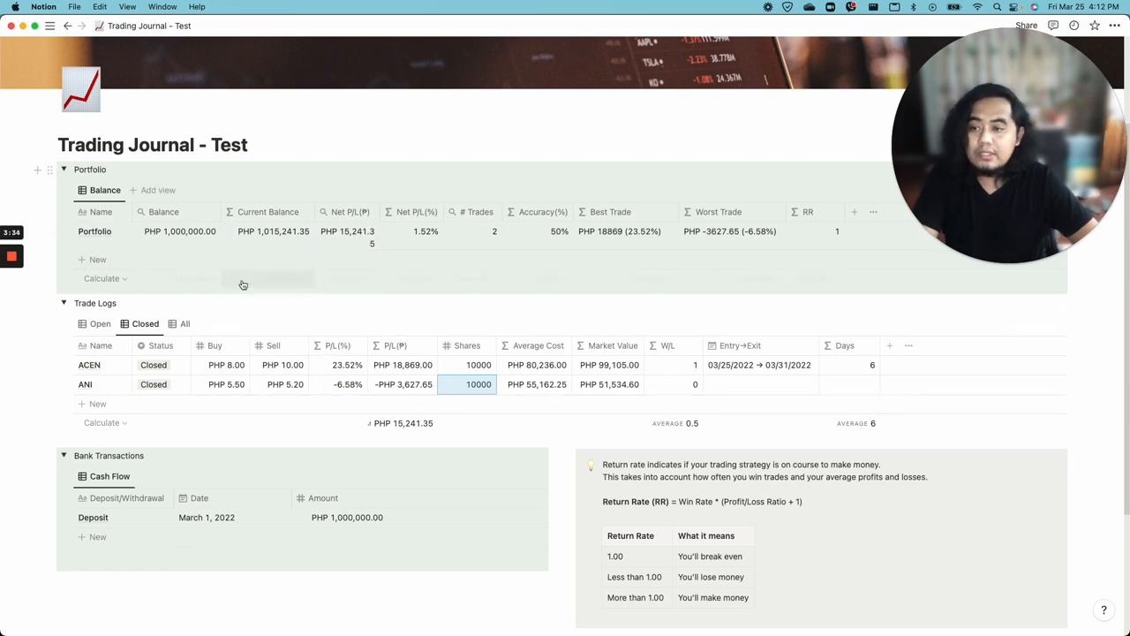
mouse_move(547, 293)
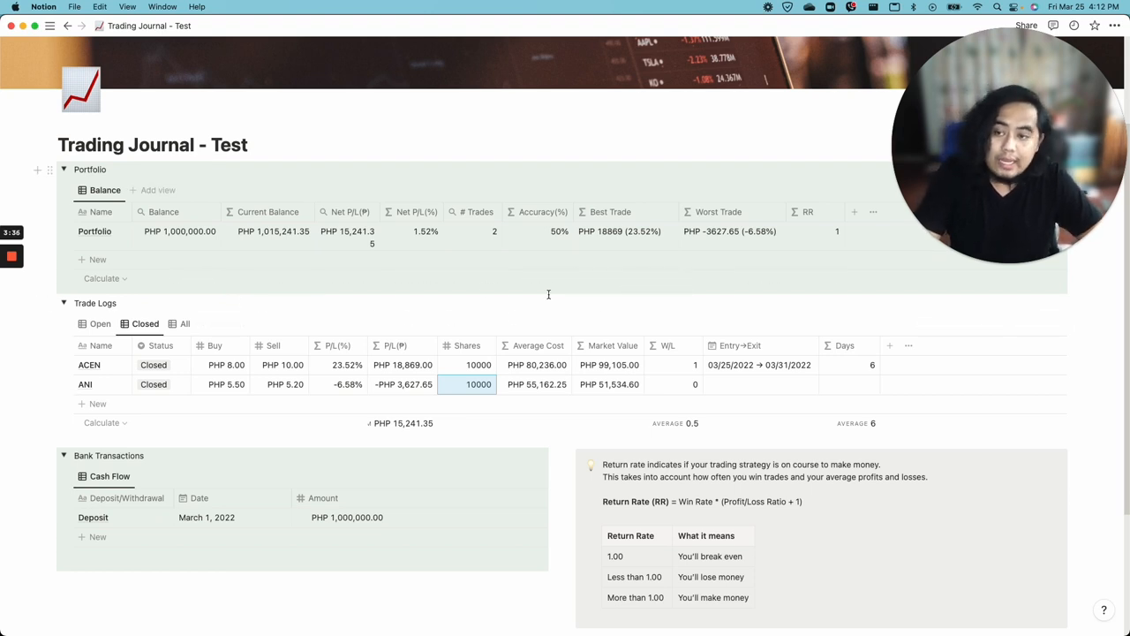
mouse_move(120, 163)
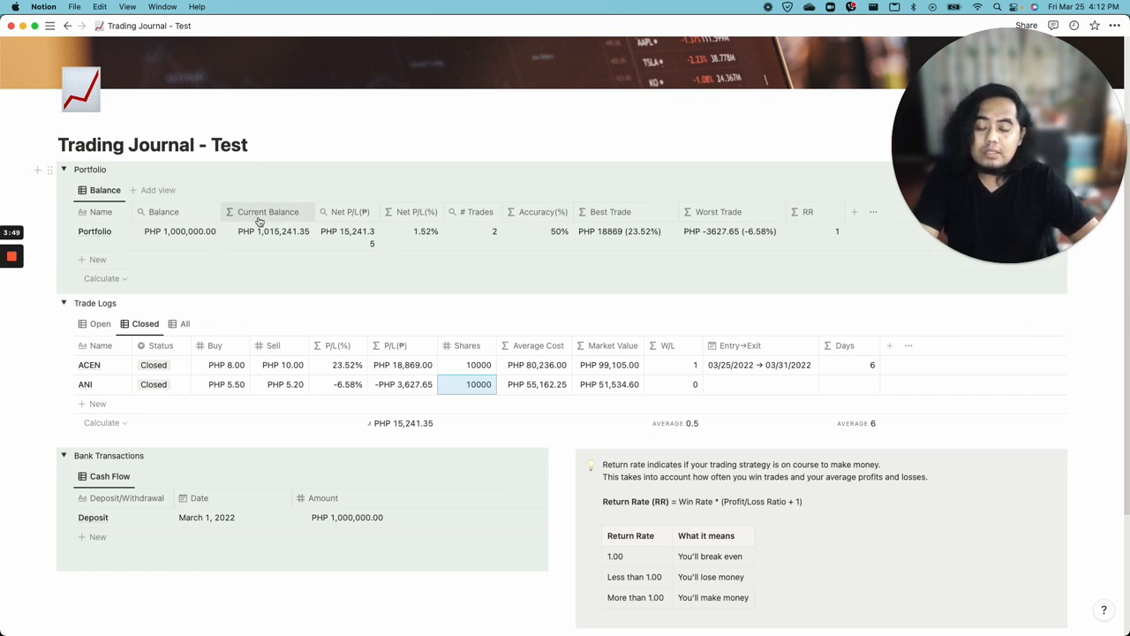
mouse_move(350, 211)
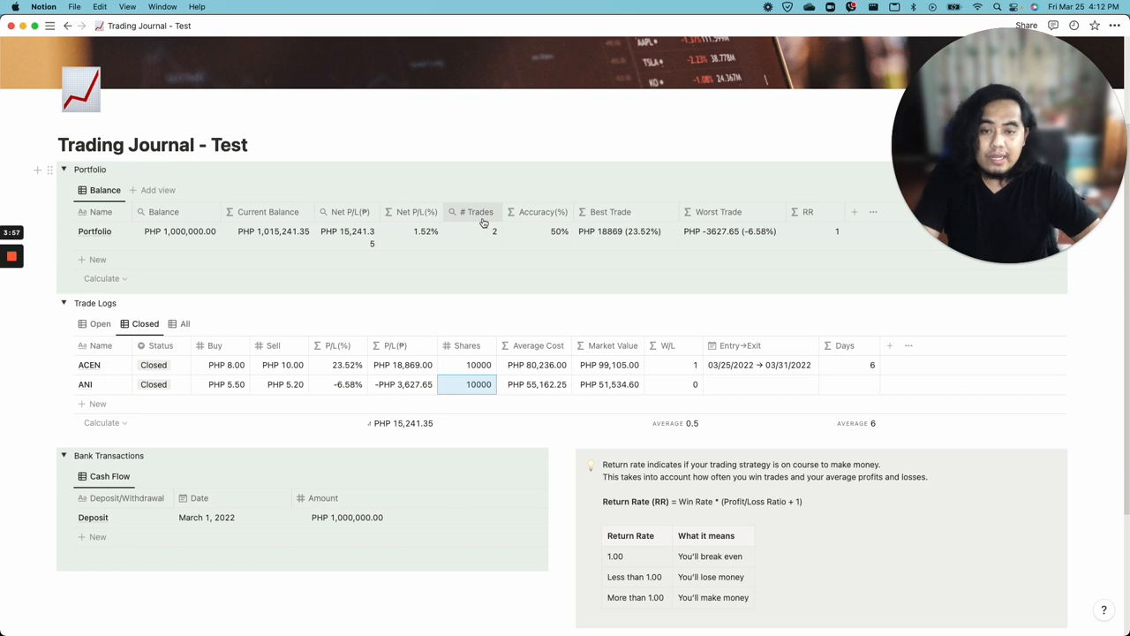
mouse_move(554, 212)
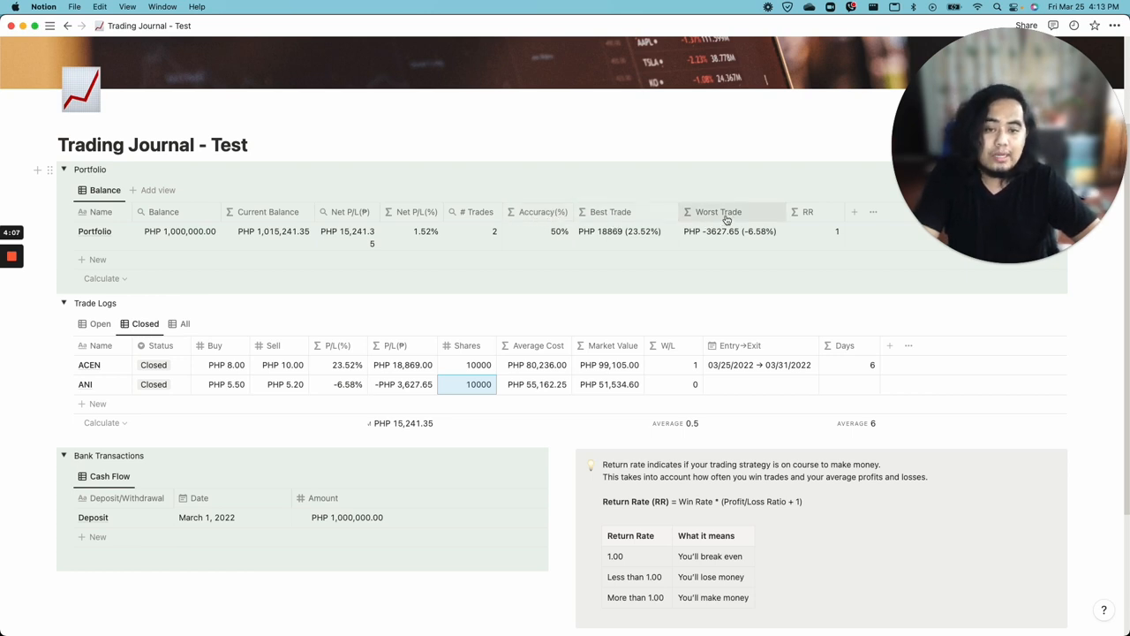
mouse_move(826, 223)
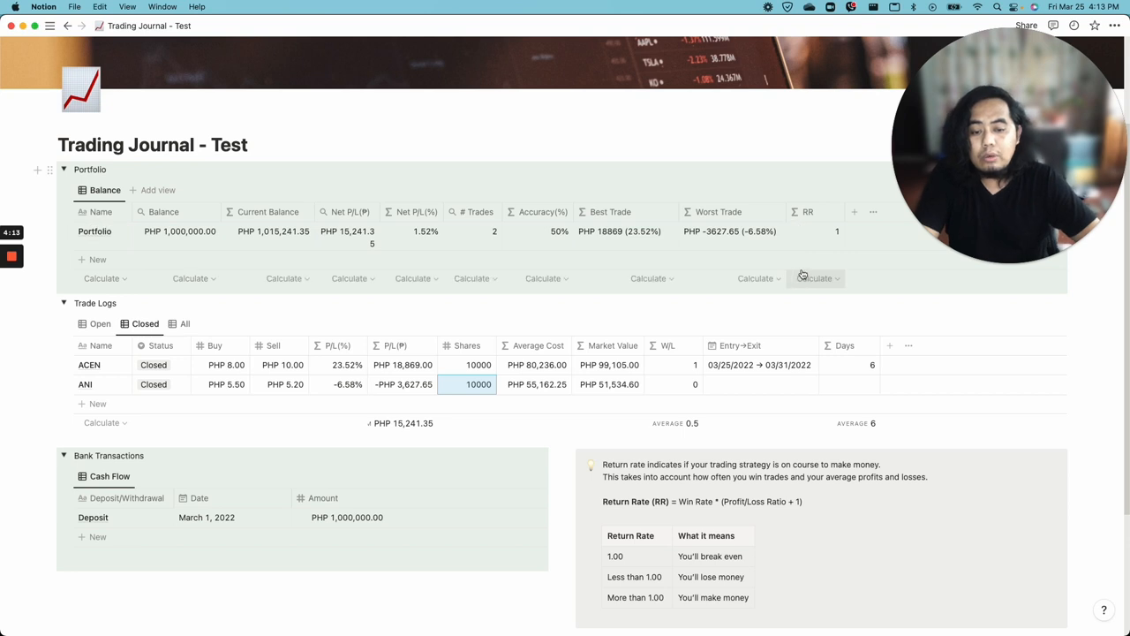
mouse_move(802, 235)
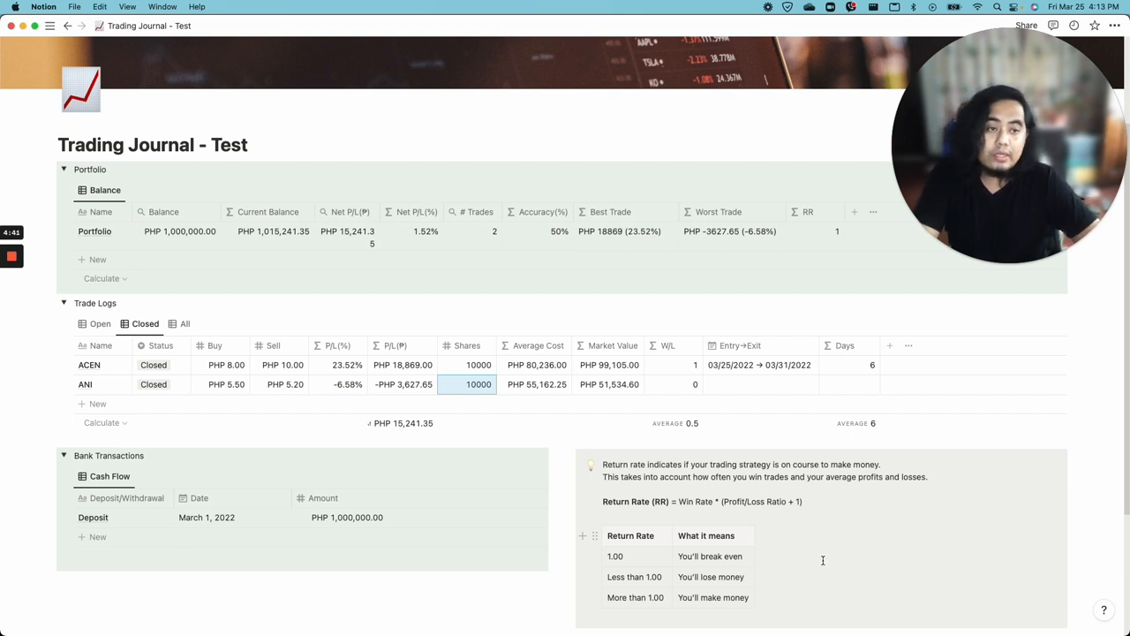
mouse_move(550, 480)
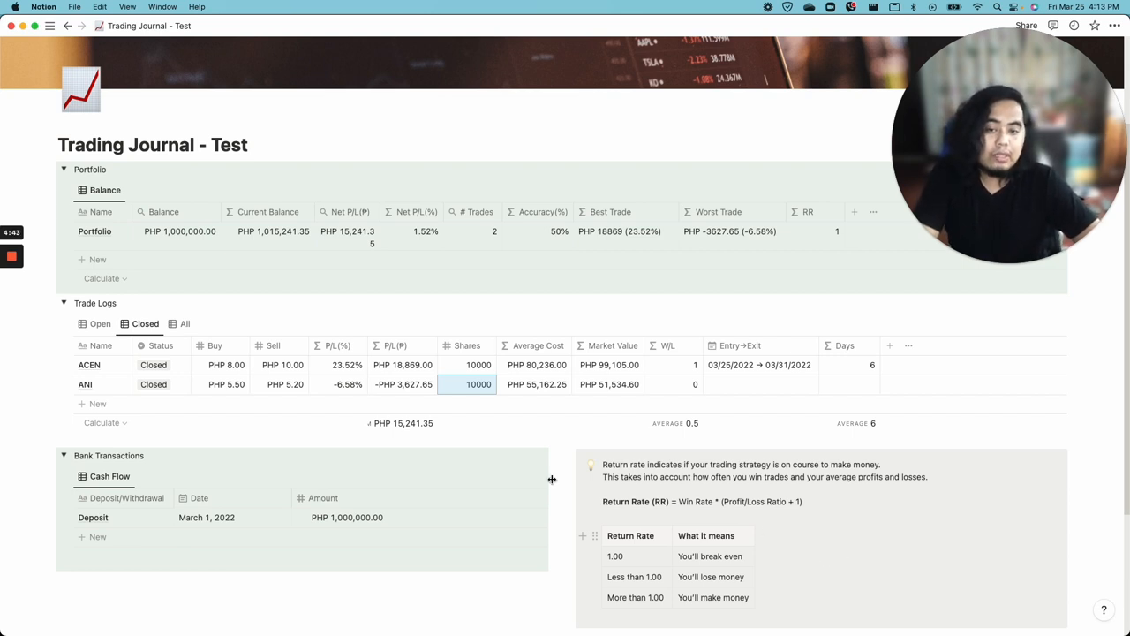
mouse_move(823, 491)
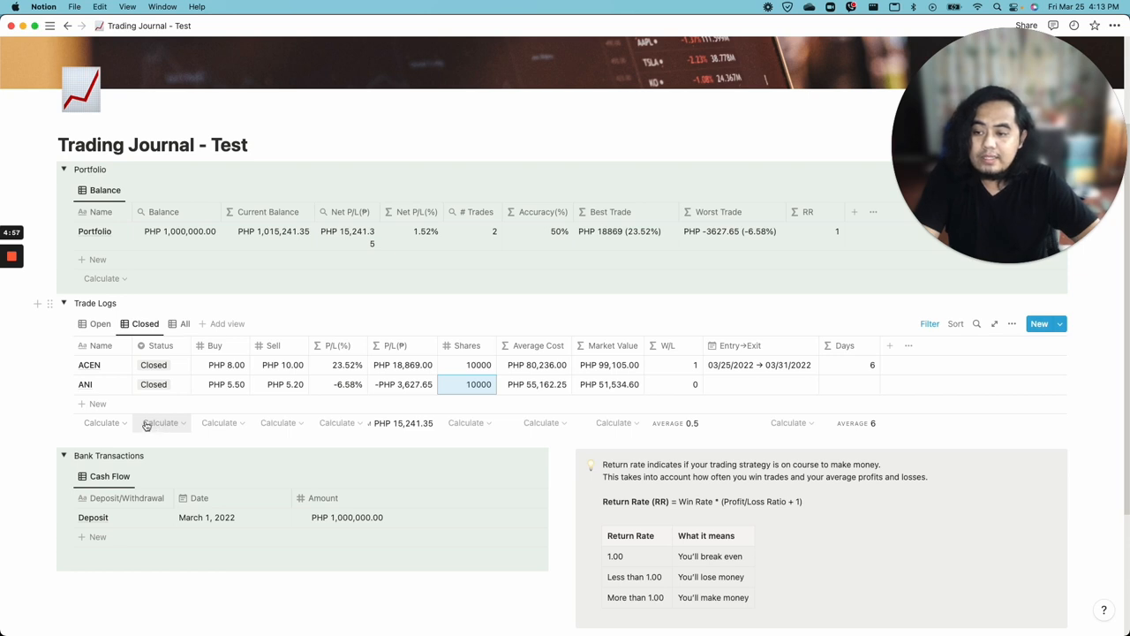
mouse_move(106, 364)
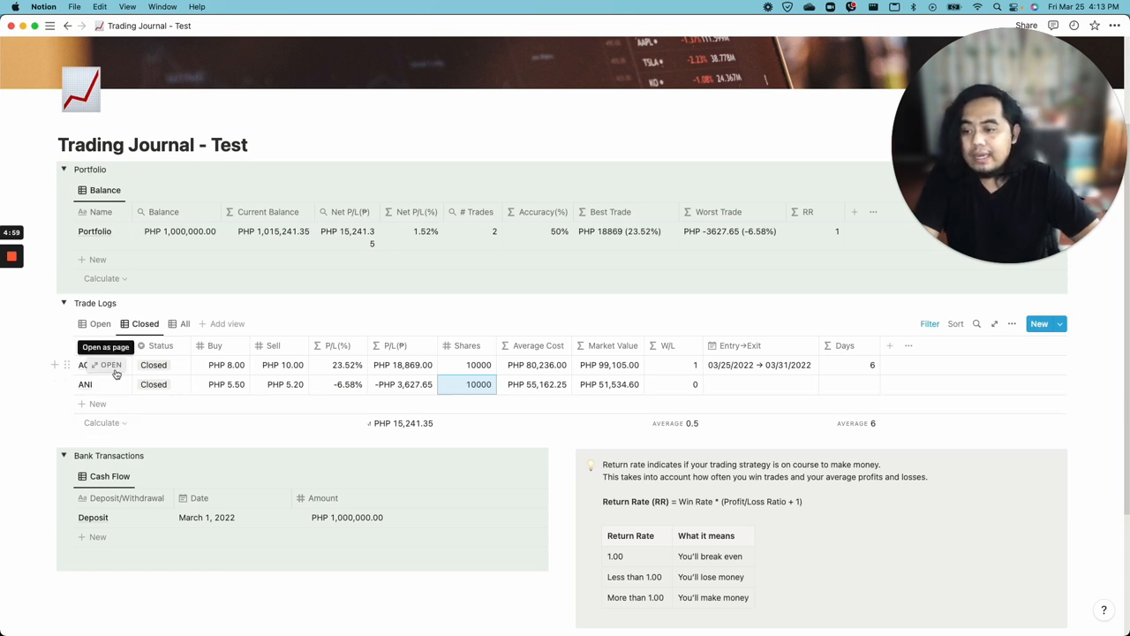
Step: Open ACEN's page in side peek and write test text 'alskdasd' in its body
click(109, 363)
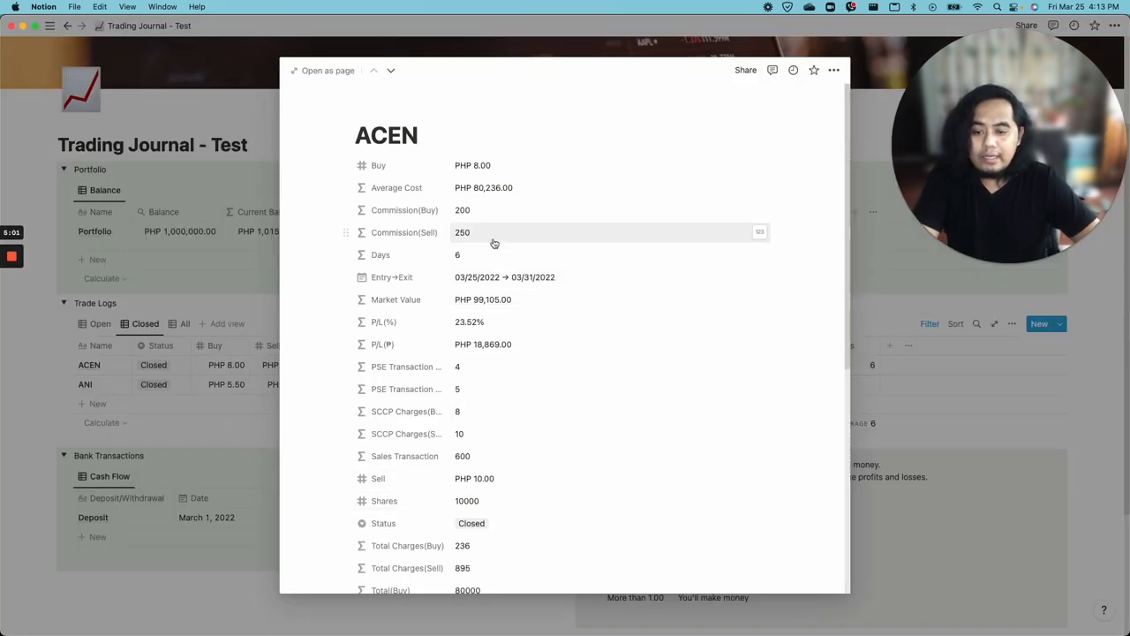
scroll(down, 3)
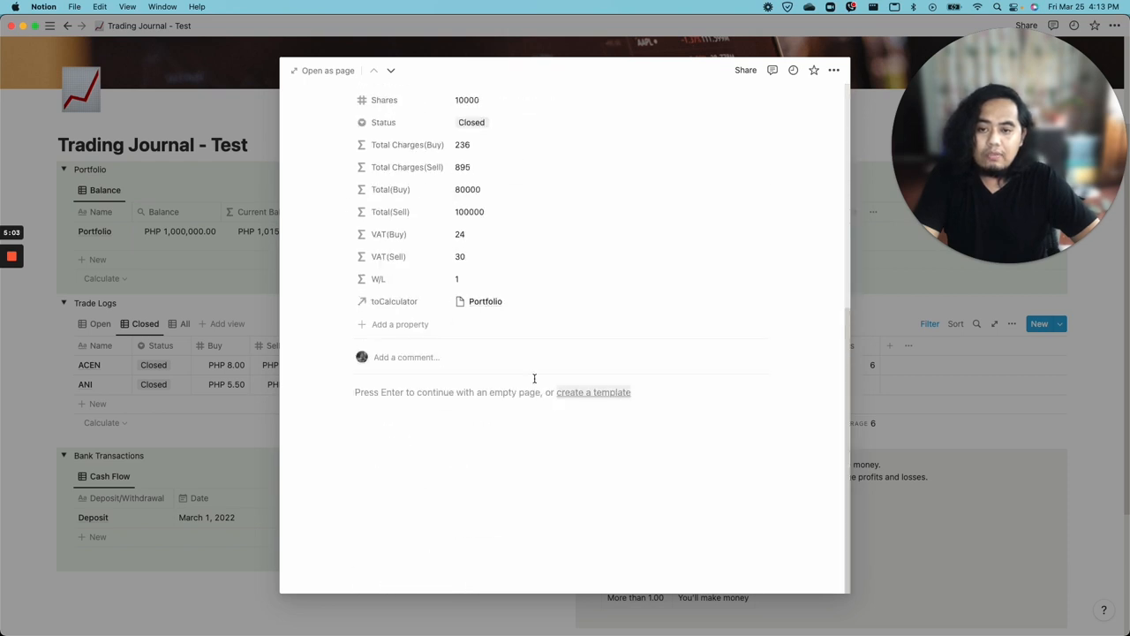
scroll(up, 3)
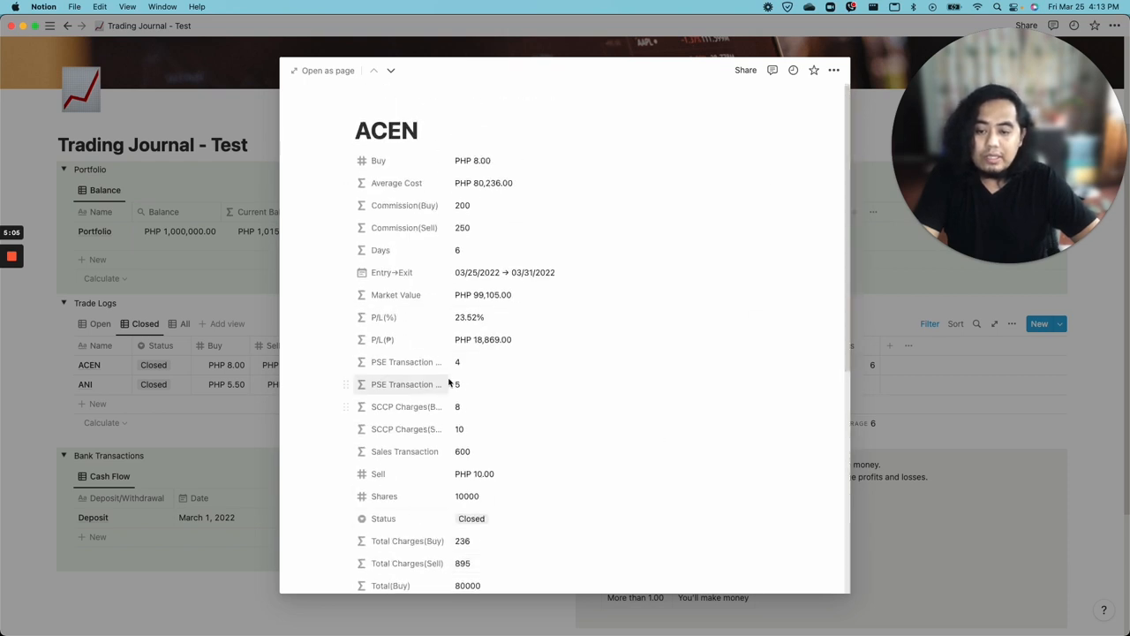
scroll(down, 3)
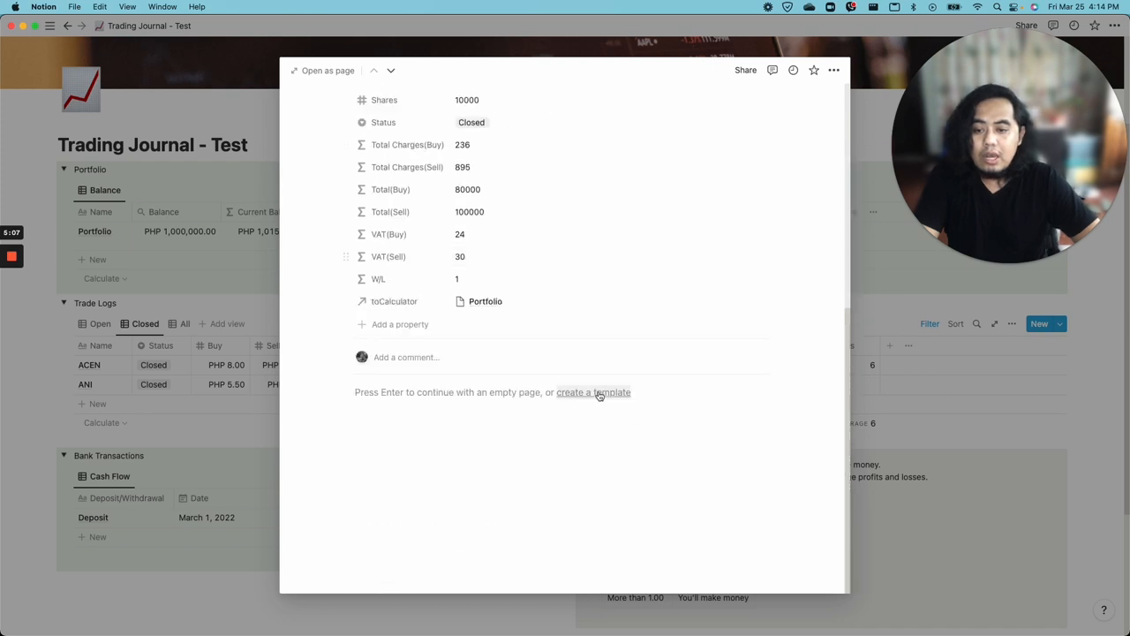
mouse_move(335, 406)
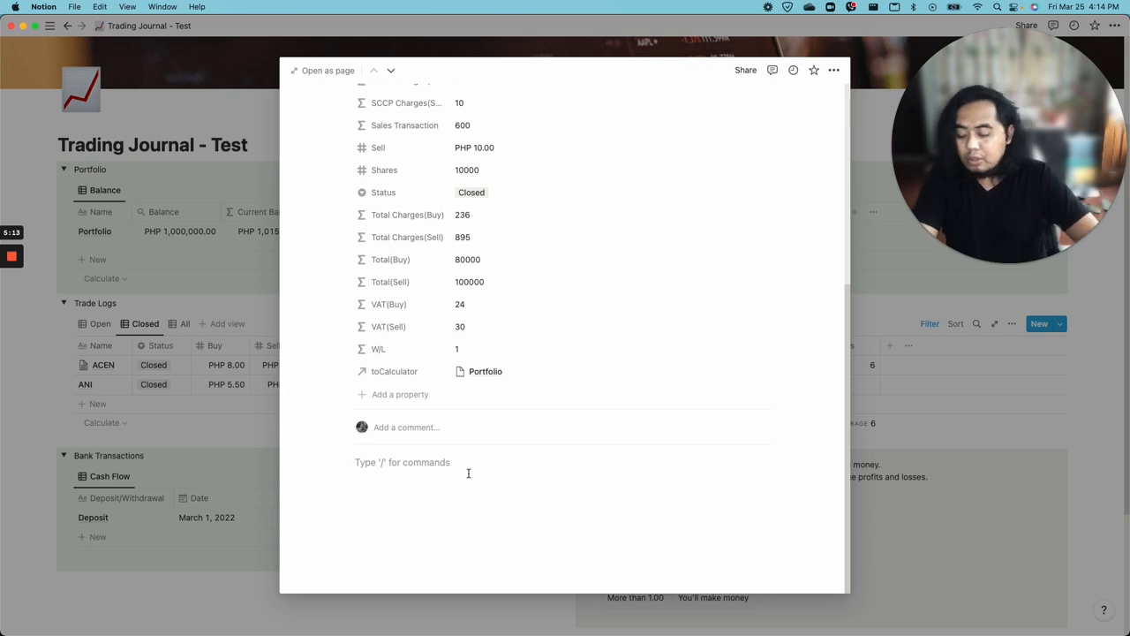
text(alskdasd)
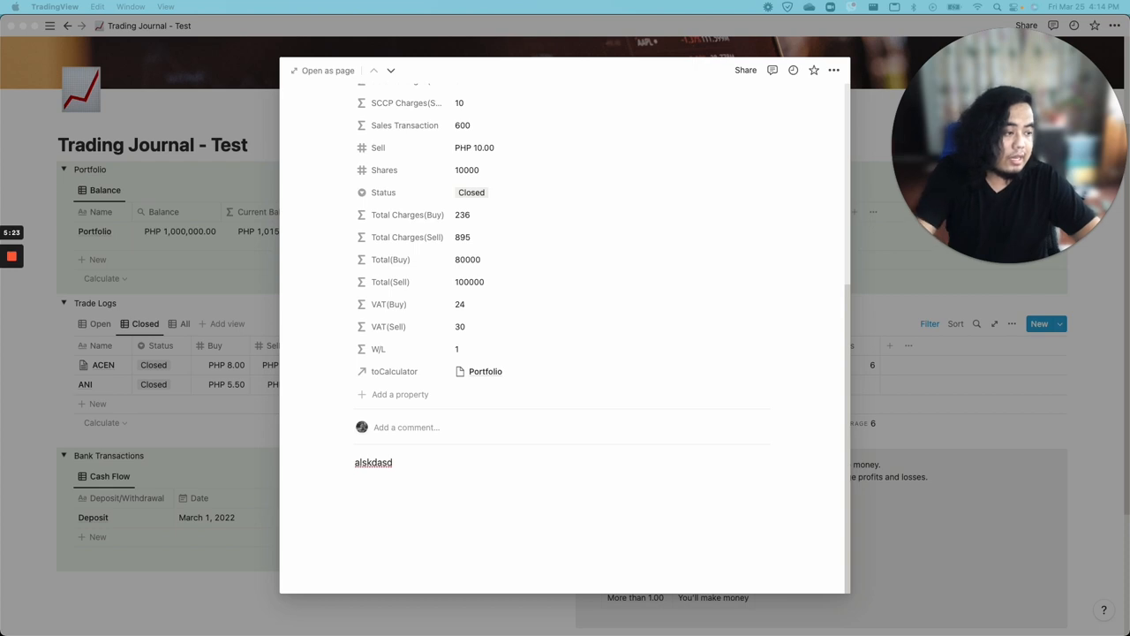
mouse_move(427, 515)
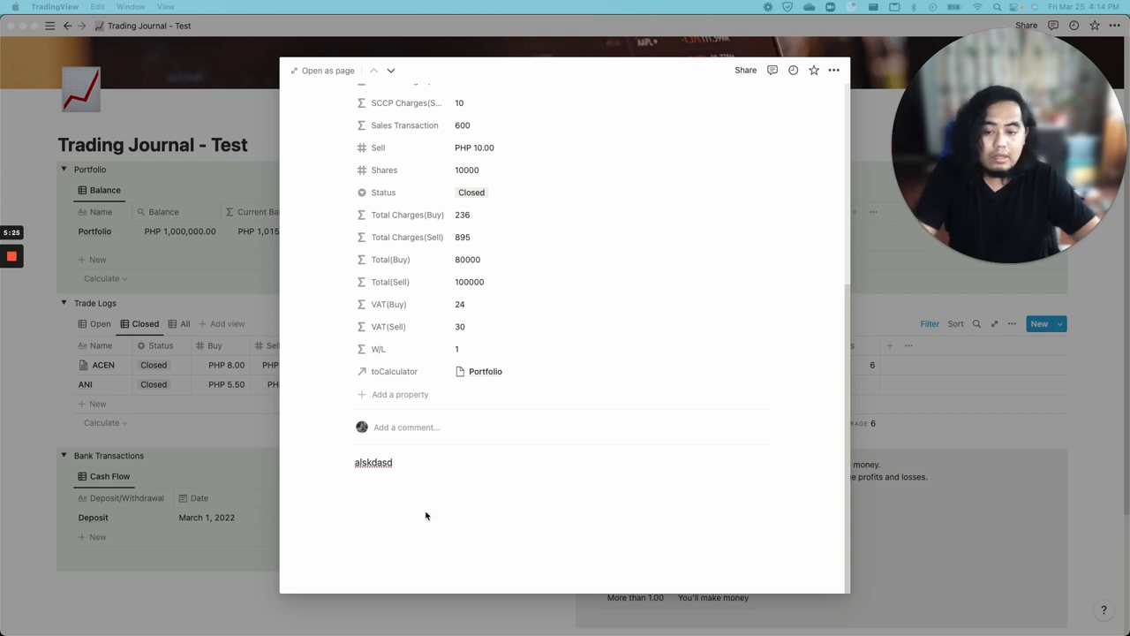
Step: Paste the chart screenshot and write 'Trade performance was amazing. or Got distracted while trading this.' above it
click(354, 509)
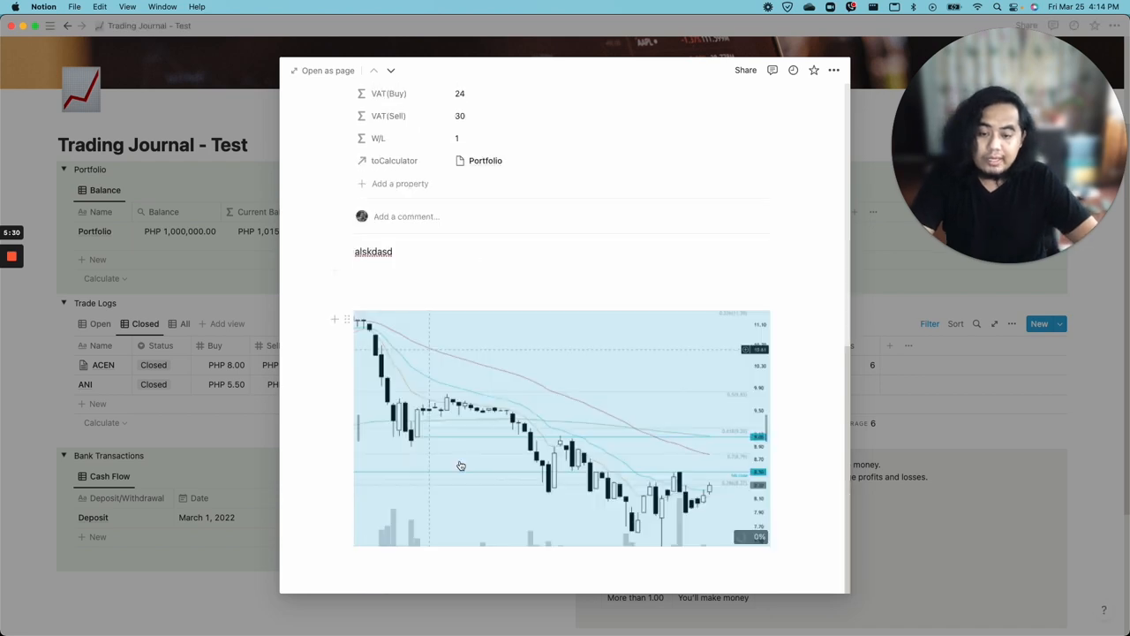
scroll(up, 3)
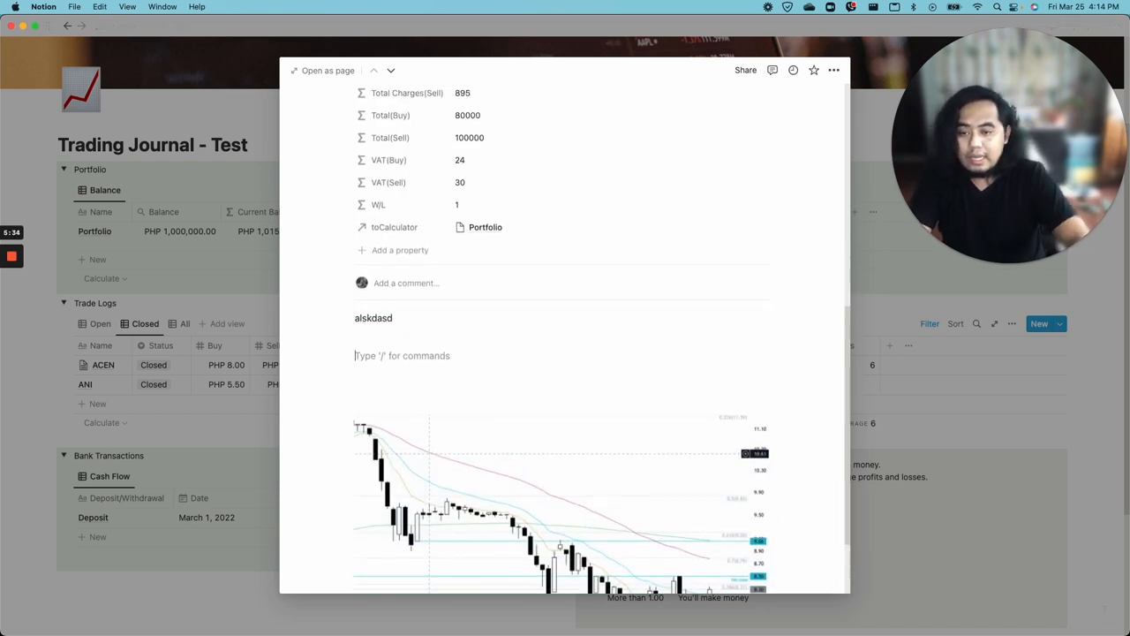
text(Trade p)
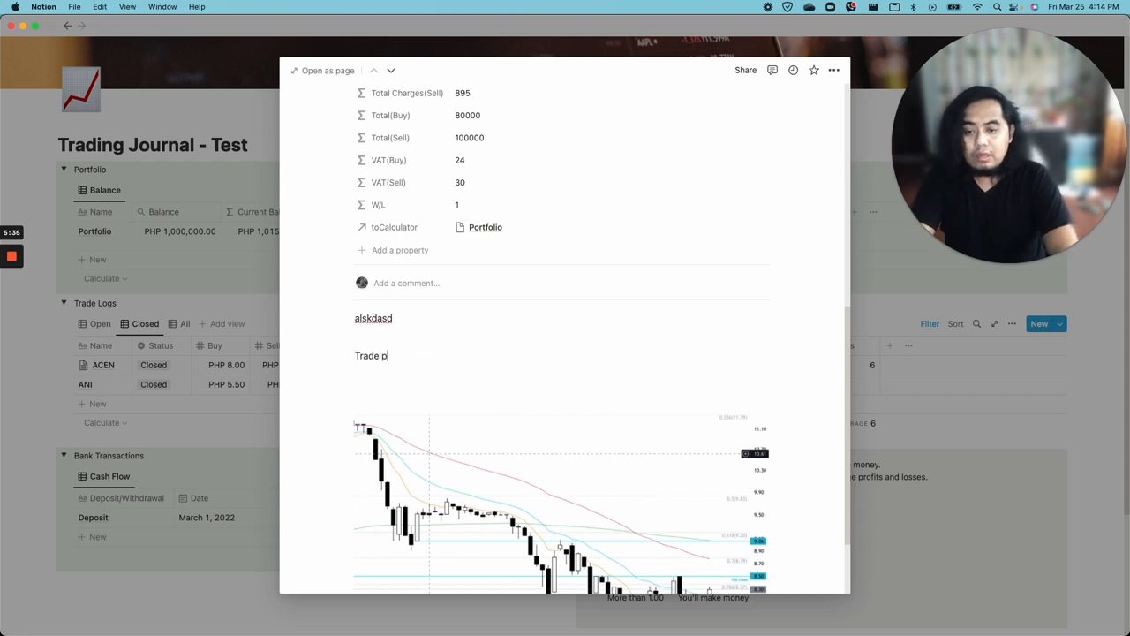
text(erformance was)
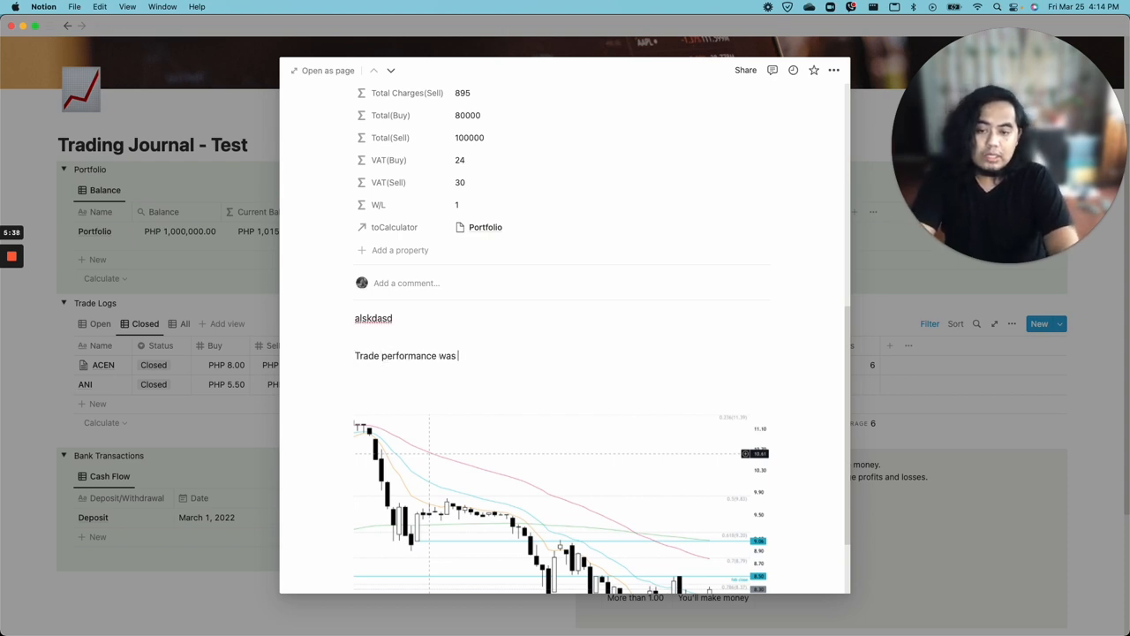
text(amazing. or)
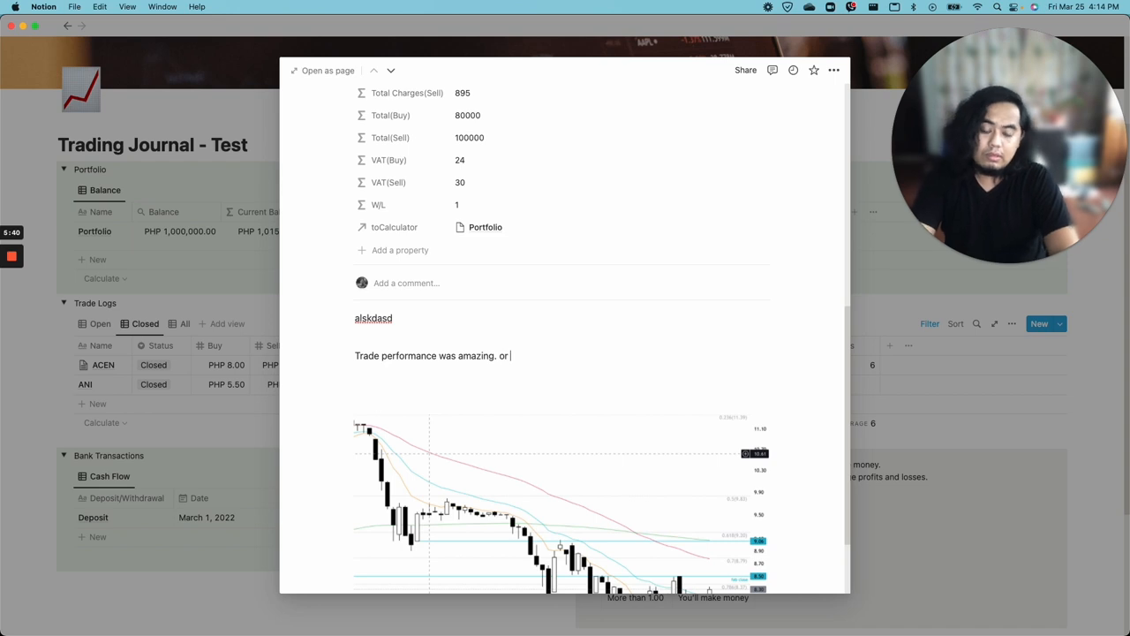
text(Got distracted while trading this.)
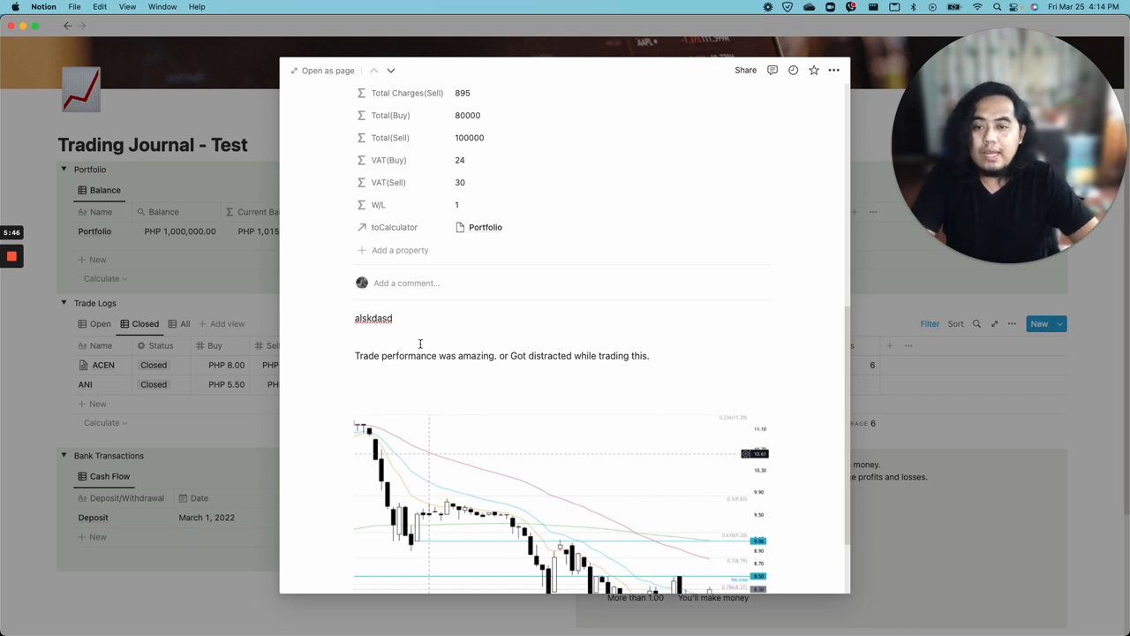
scroll(down, 3)
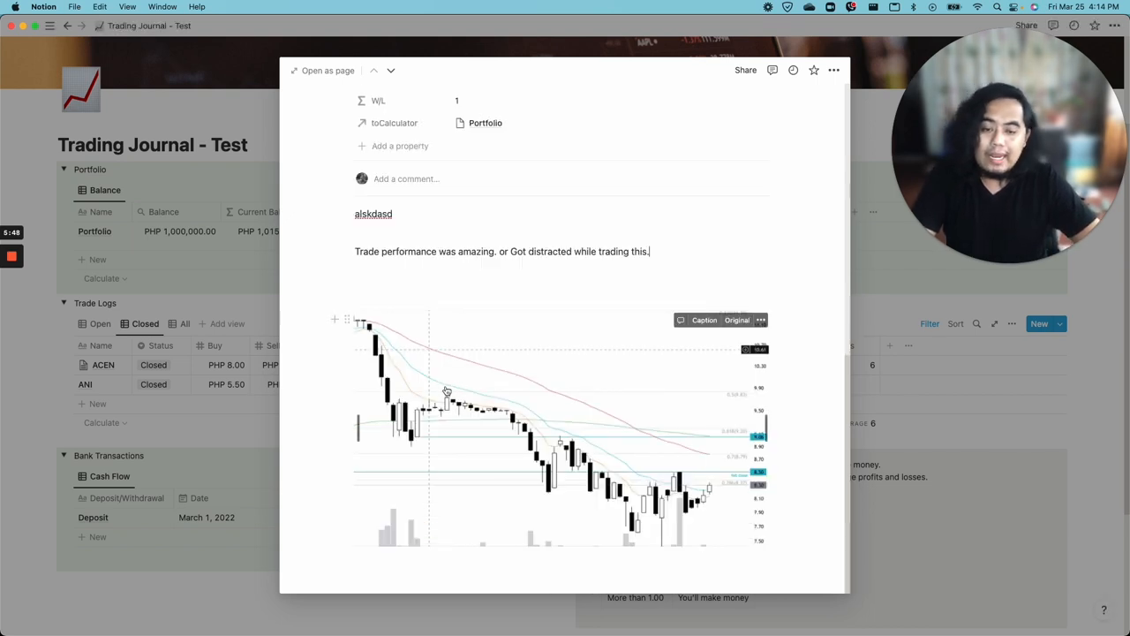
mouse_move(463, 380)
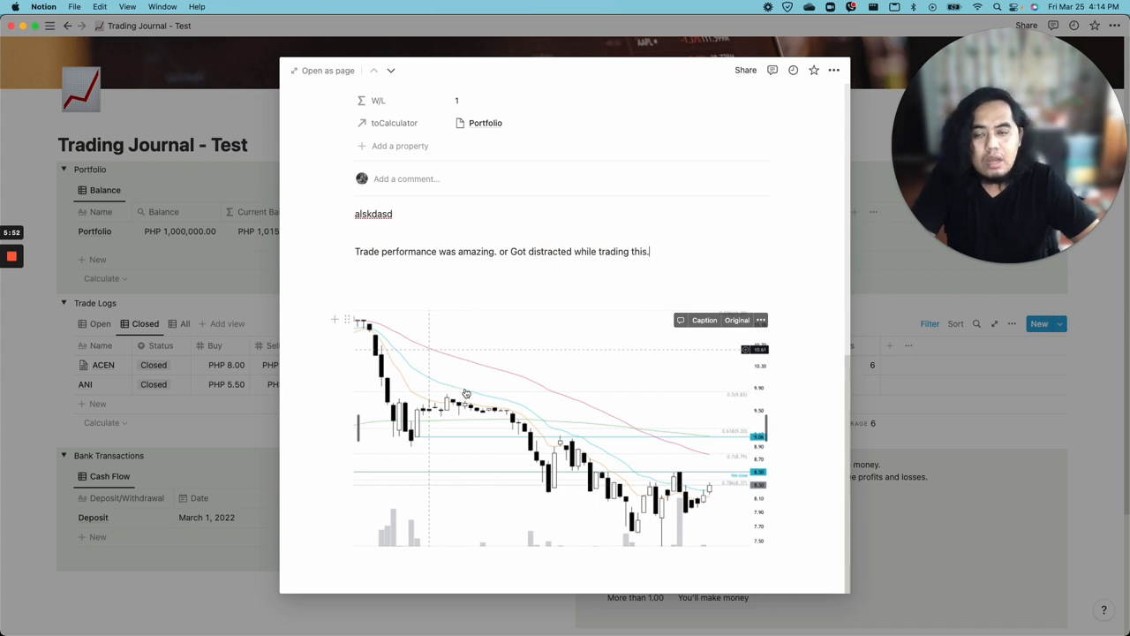
scroll(up, 3)
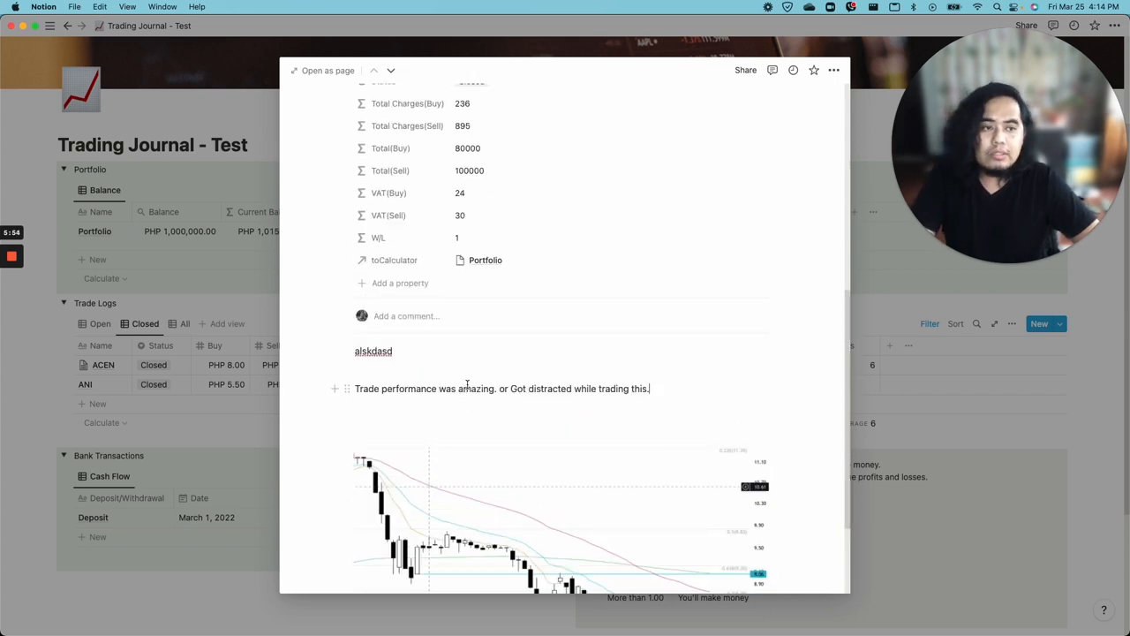
scroll(down, 3)
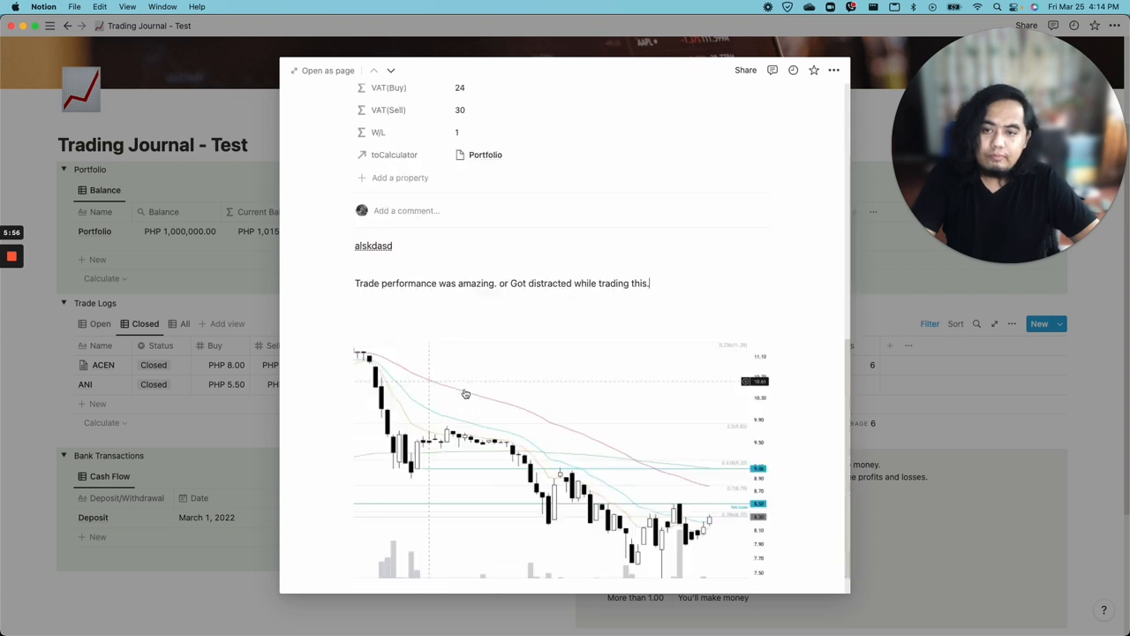
scroll(down, 3)
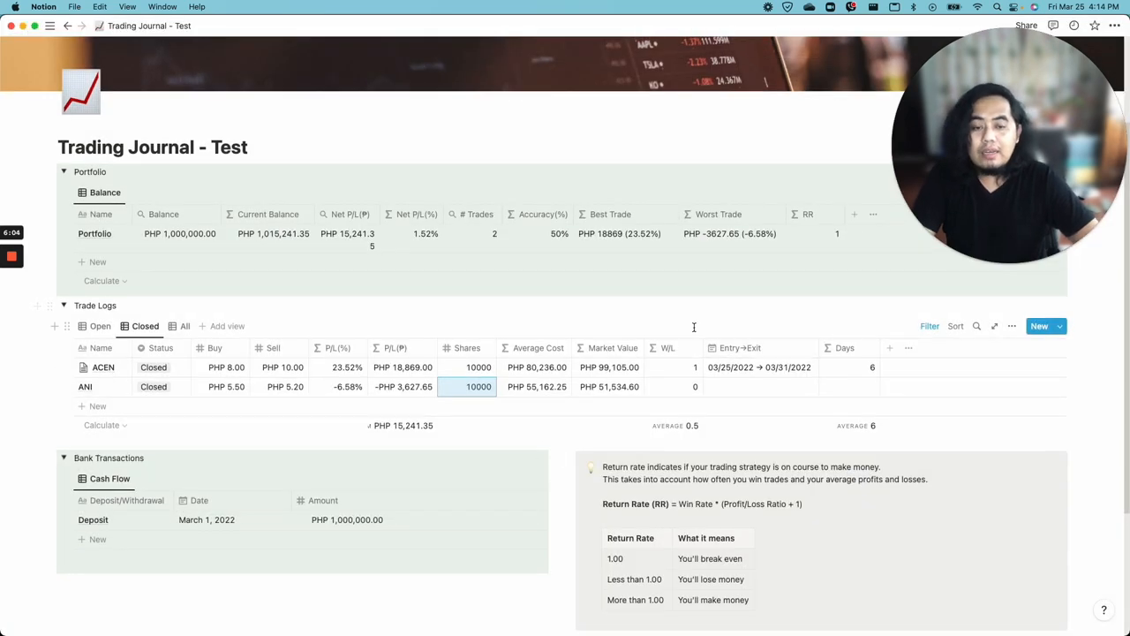
Step: Leave the ACEN side peek and scroll the Trading Journal dashboard
scroll(down, 3)
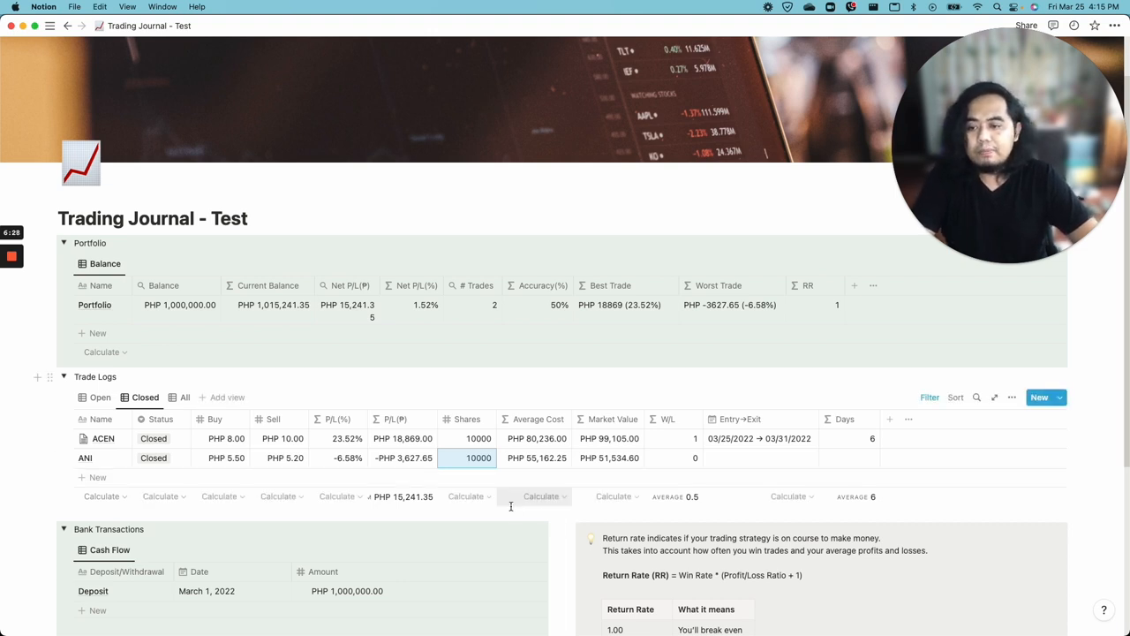
mouse_move(675, 339)
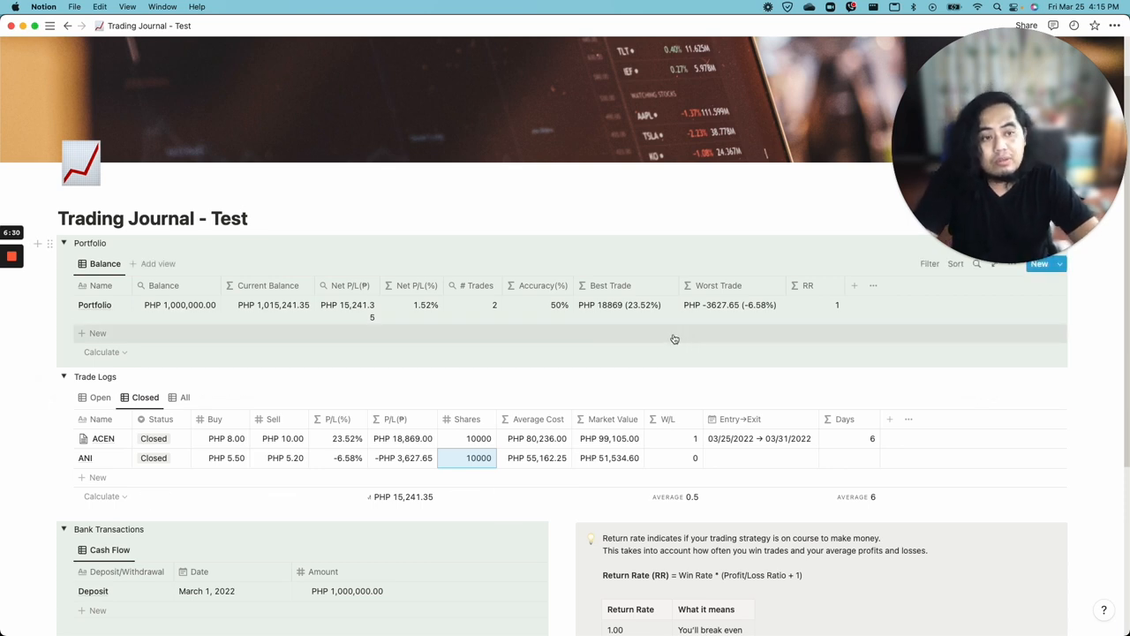